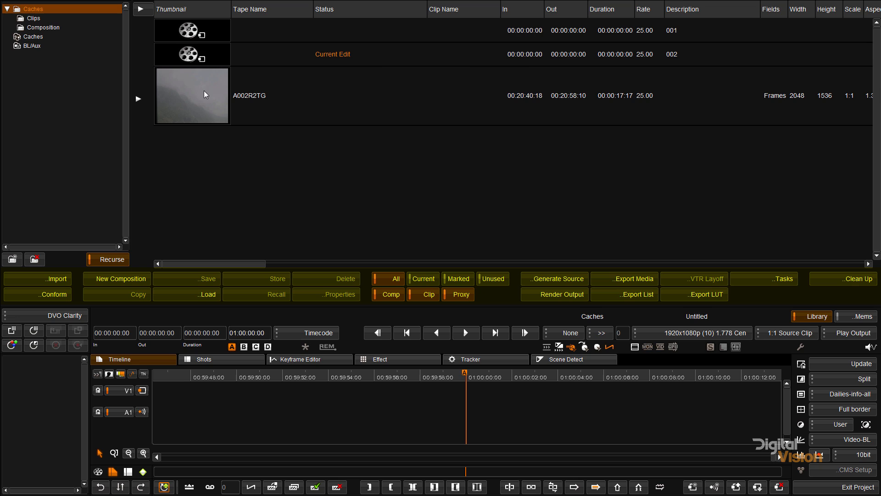
mouse_move(385, 179)
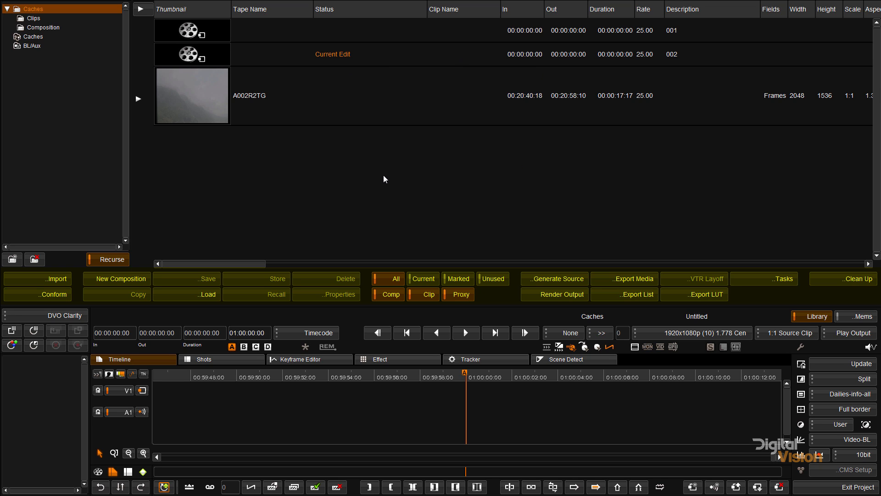
mouse_move(59, 39)
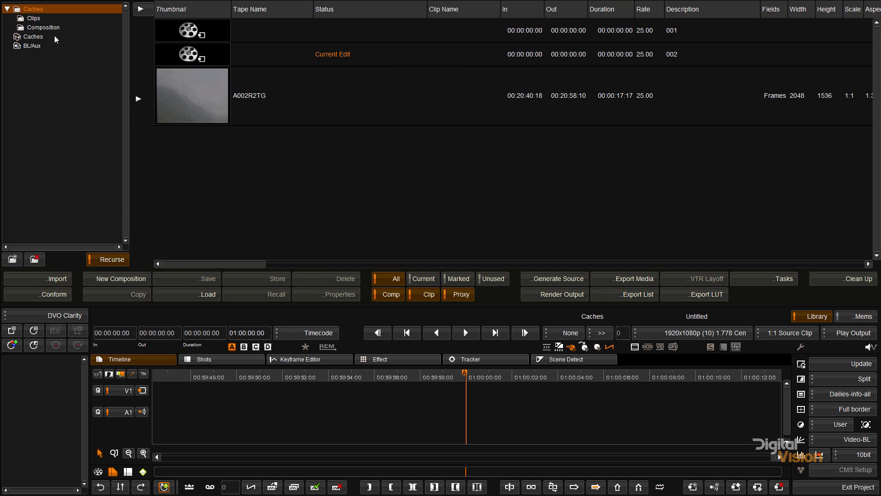
mouse_move(10, 286)
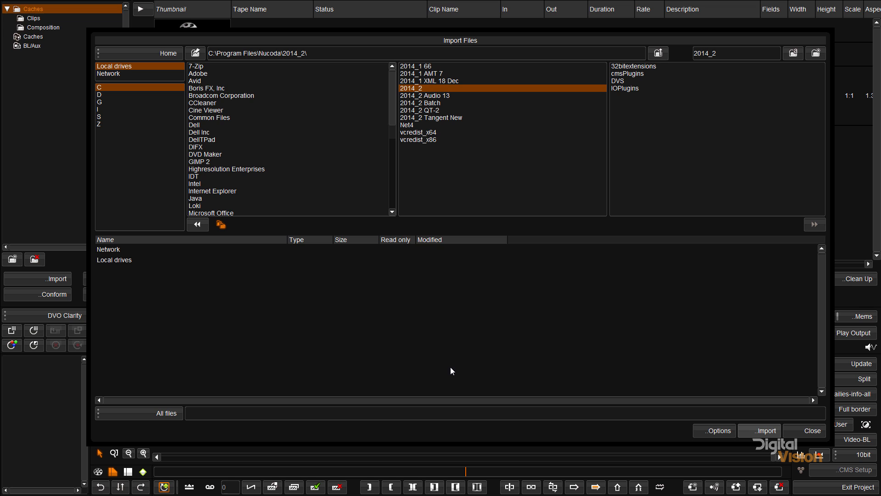
mouse_move(110, 74)
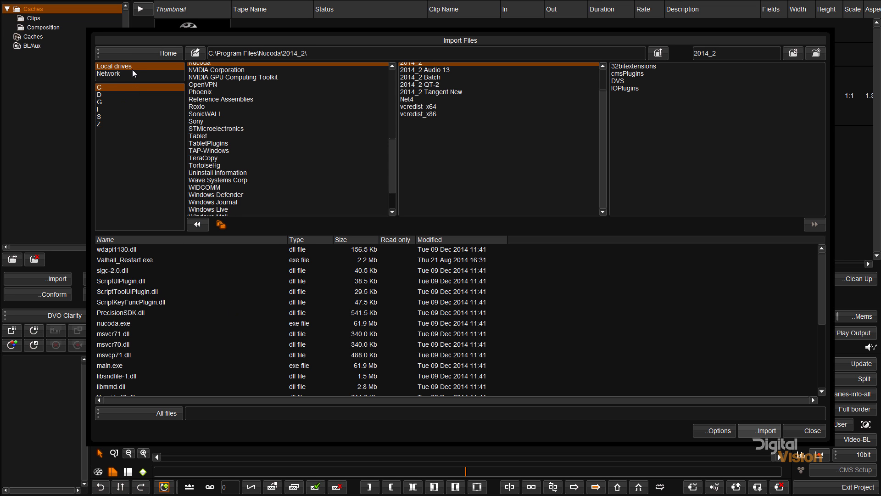
mouse_move(373, 268)
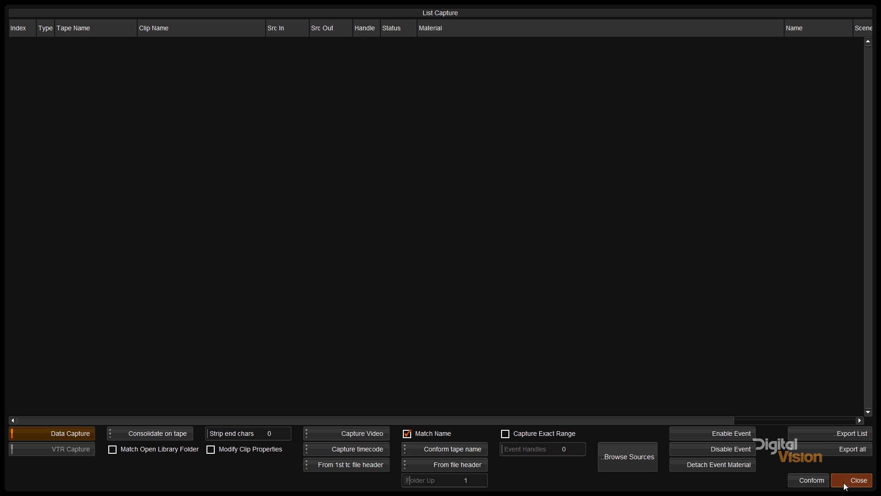
click(859, 479)
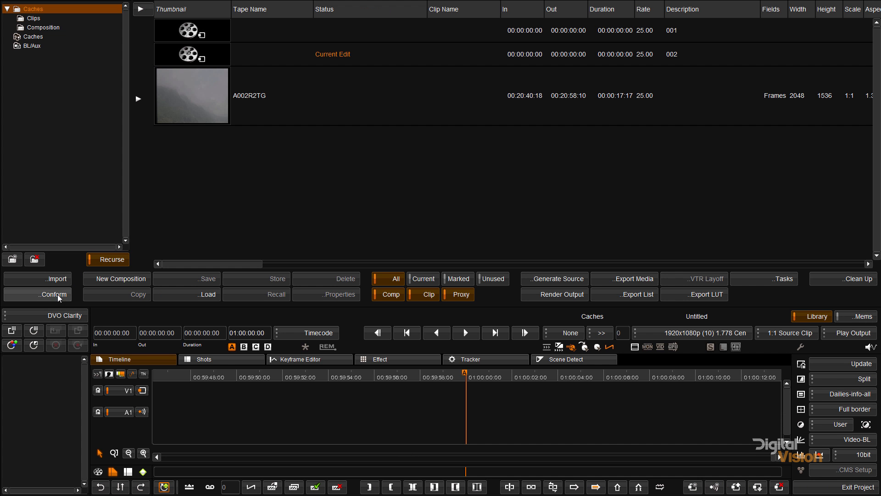
mouse_move(125, 284)
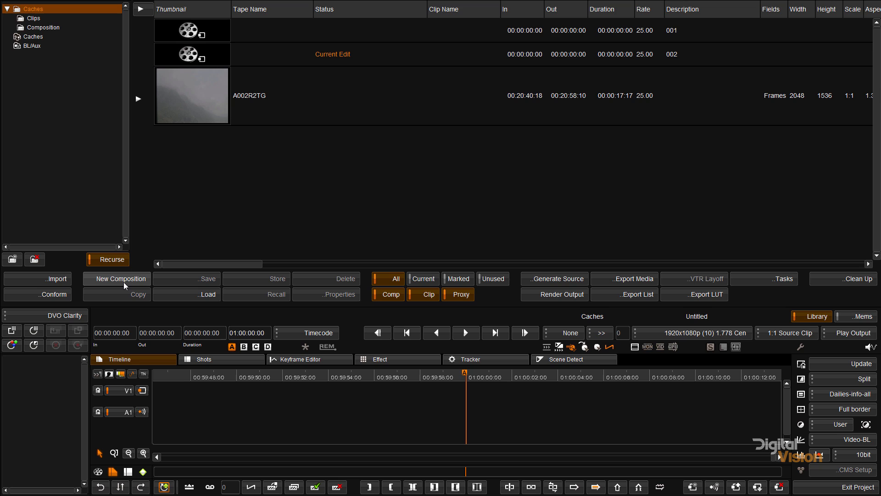
Create a new empty composition in the Caches library.
click(120, 279)
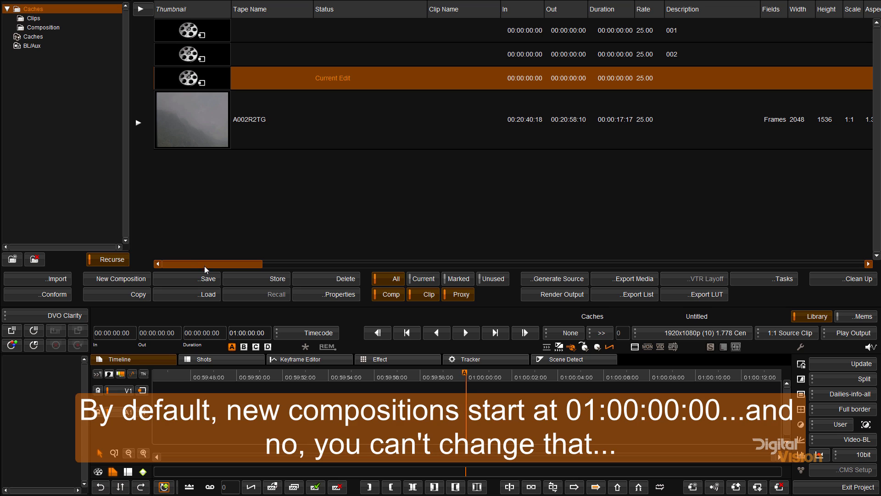
mouse_move(315, 369)
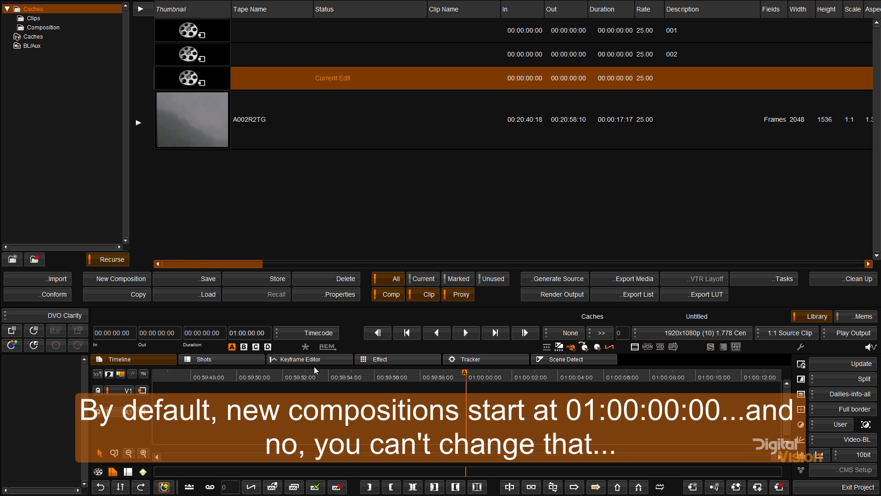
mouse_move(154, 470)
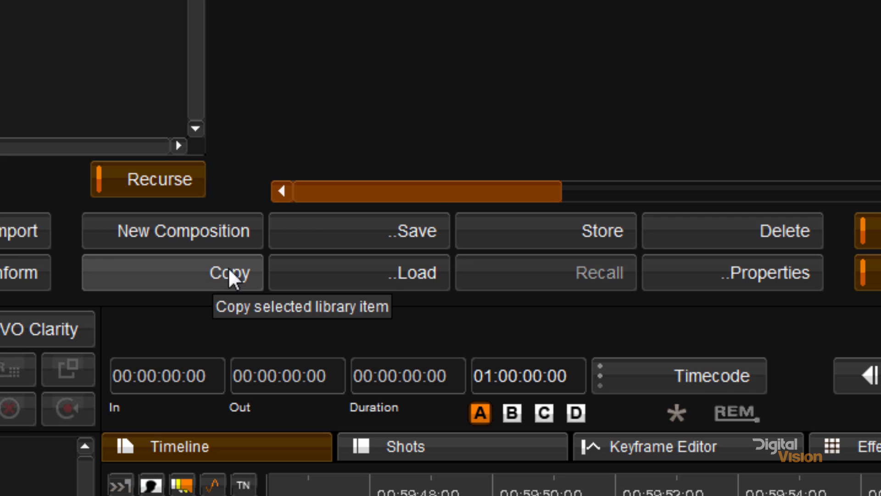
mouse_move(635, 243)
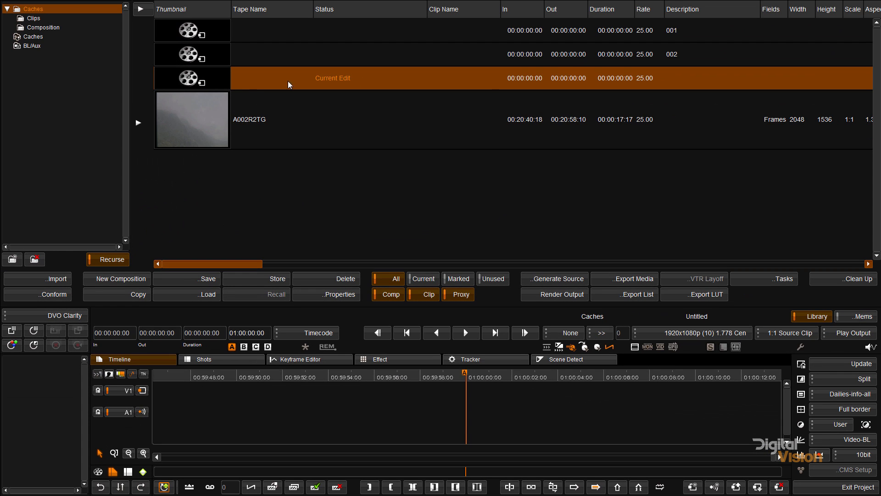
Give the new composition the description 003.
double_click(711, 77)
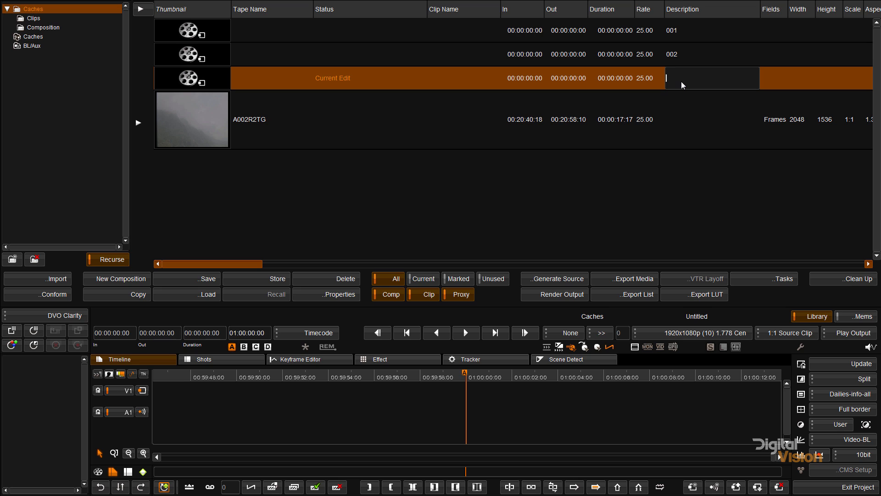
text(003)
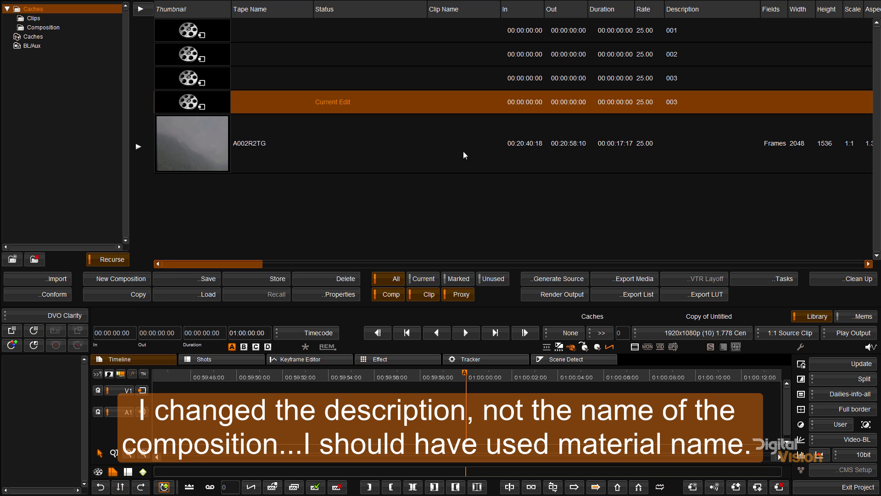
mouse_move(253, 275)
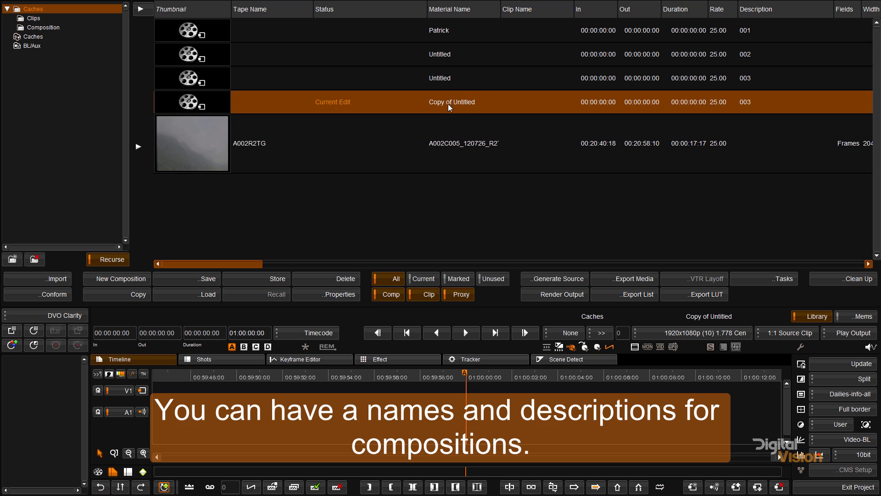
mouse_move(444, 39)
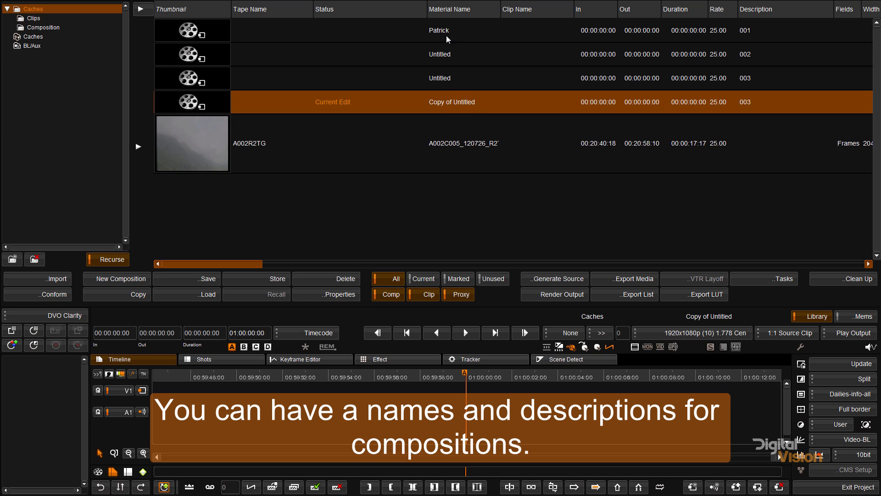
mouse_move(453, 42)
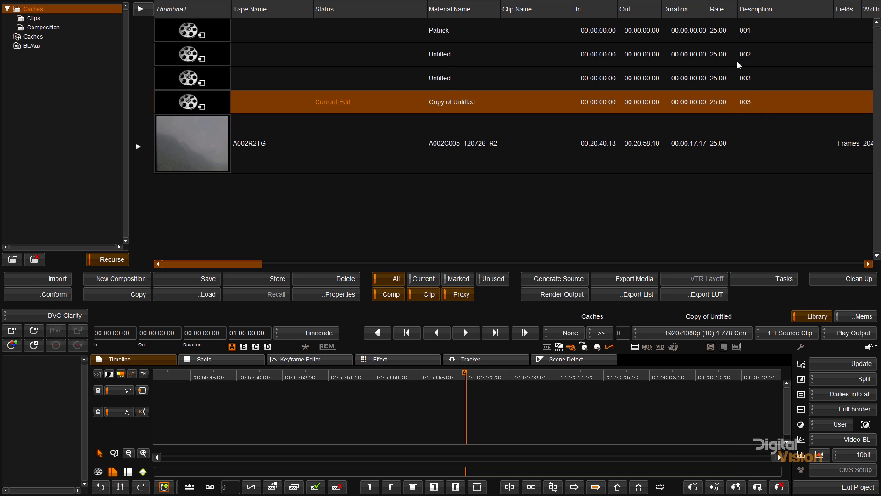
mouse_move(472, 111)
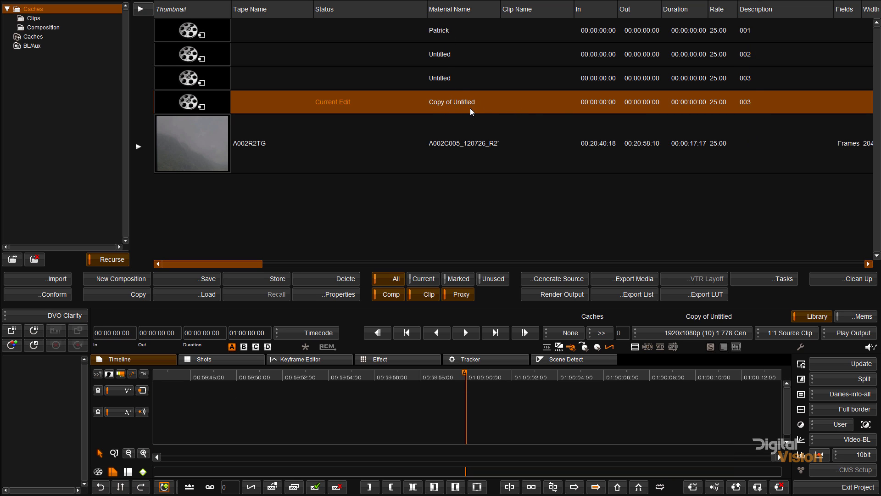
mouse_move(459, 83)
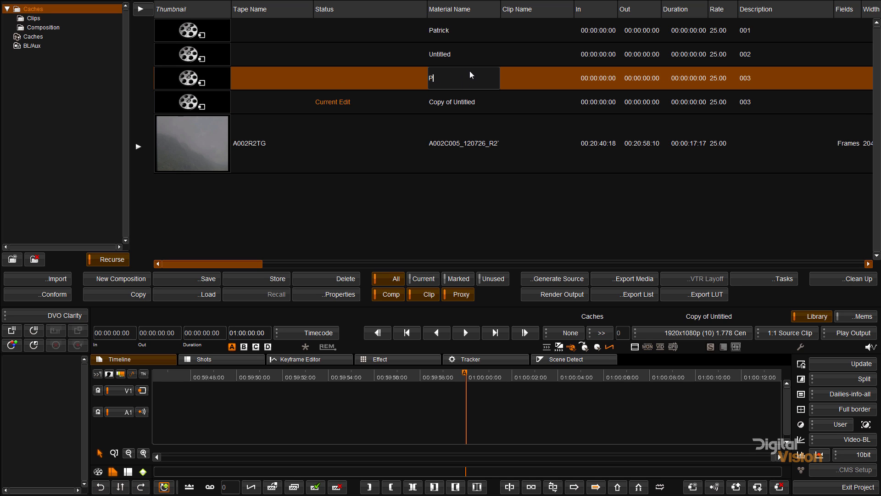
Enter the material name Patrick Comp 1 for the third composition.
text(atrick Comp 1)
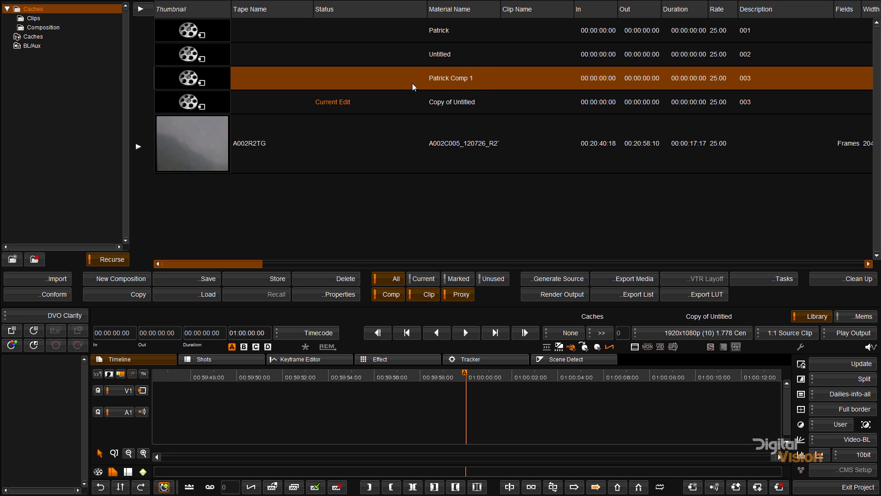
mouse_move(271, 137)
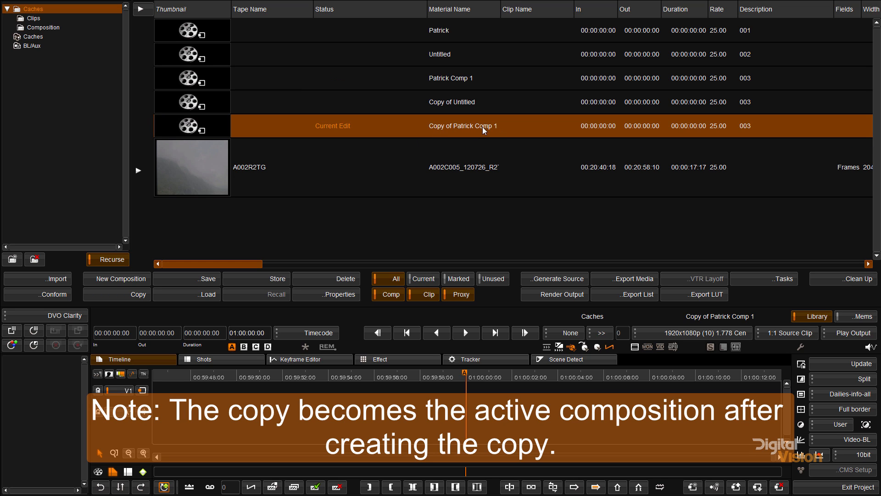
mouse_move(288, 138)
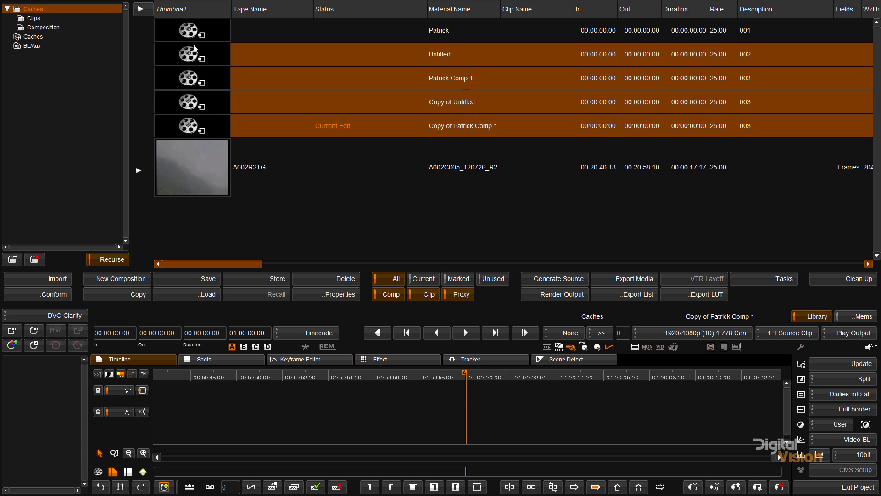
mouse_move(312, 284)
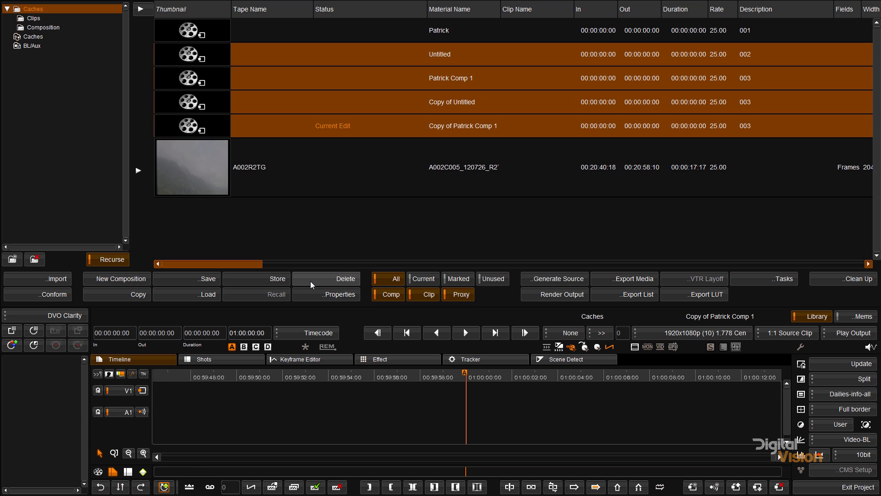
Delete the four selected compositions and confirm, leaving only Patrick and the A002R2TG clip.
click(345, 279)
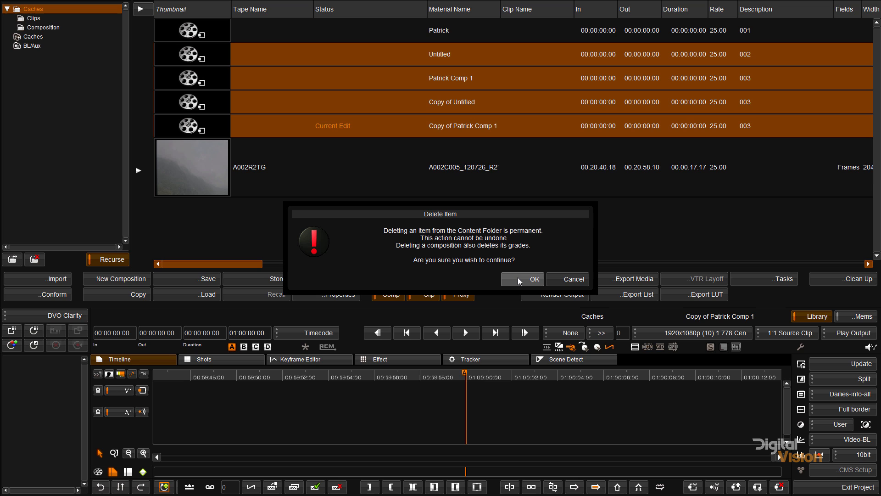
click(534, 279)
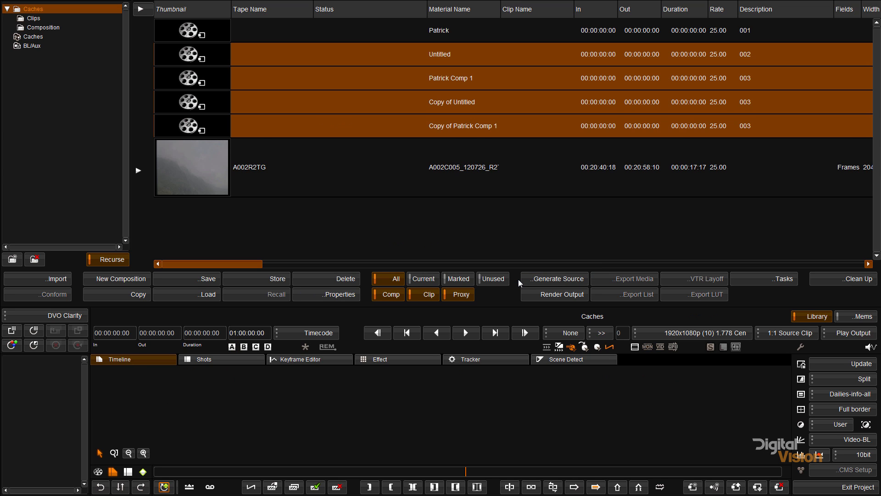
click(345, 279)
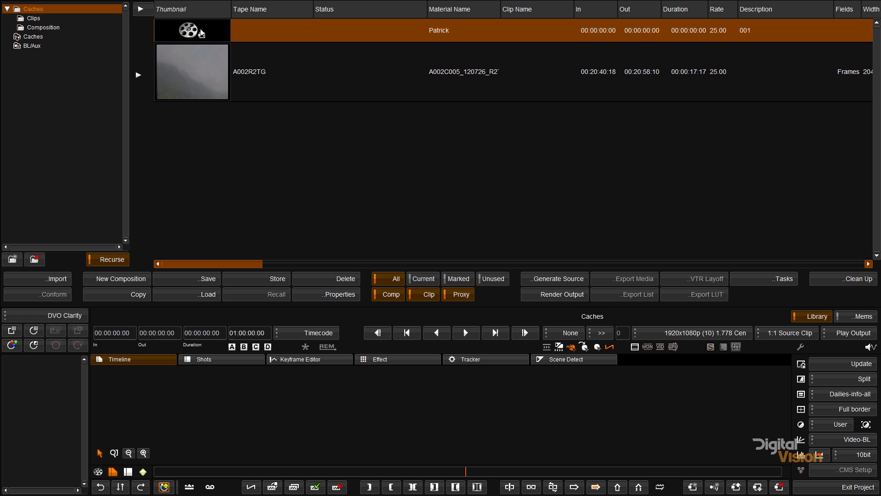
mouse_move(204, 257)
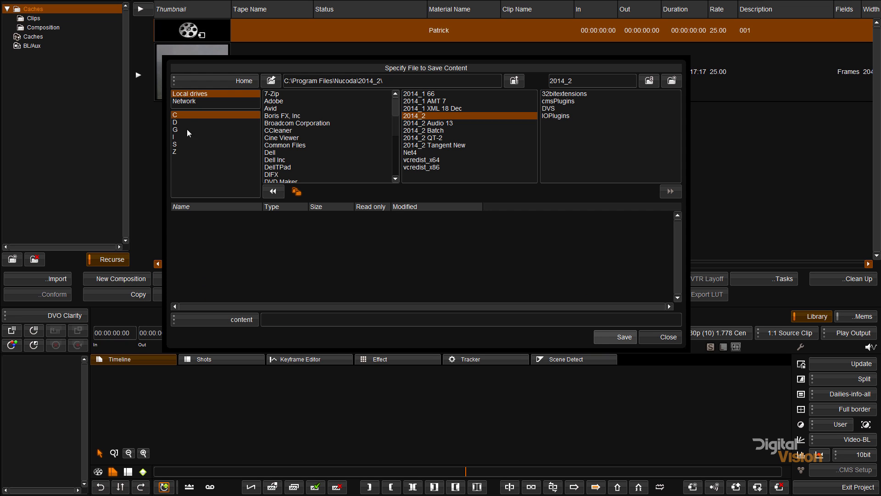
Choose the S drive as save location and name the content file Patrick.
click(175, 129)
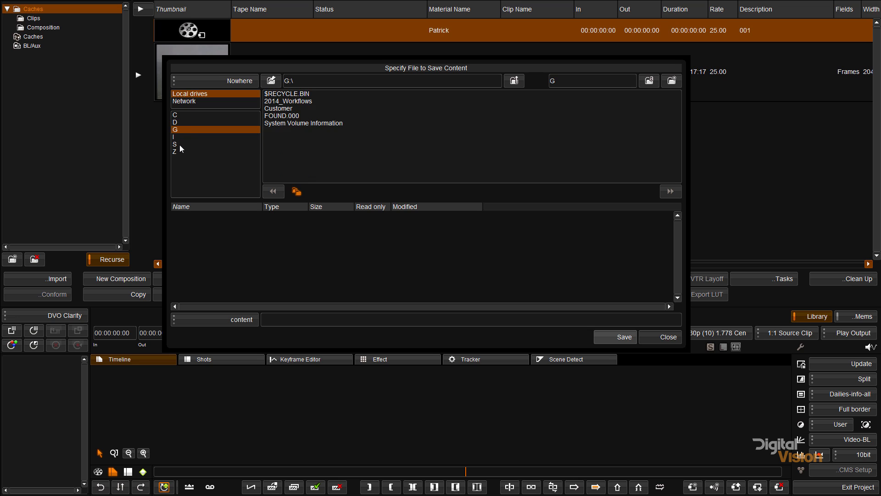
click(174, 144)
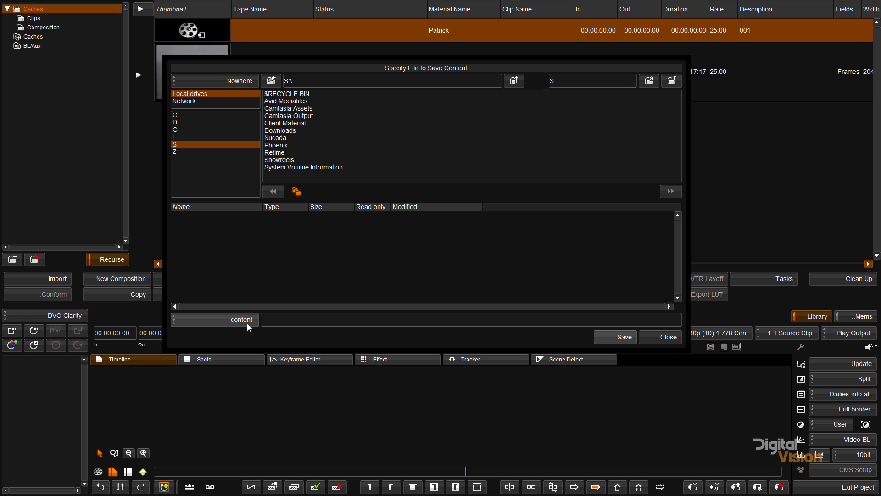
text(Patrick)
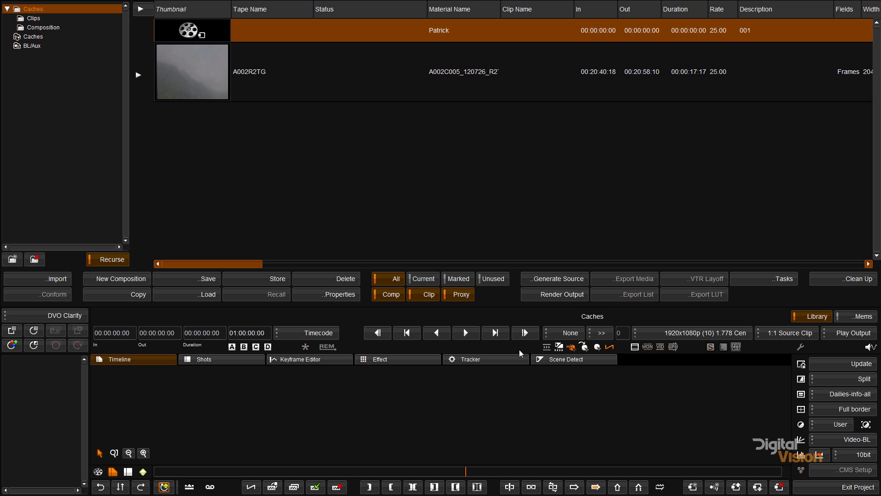
mouse_move(220, 191)
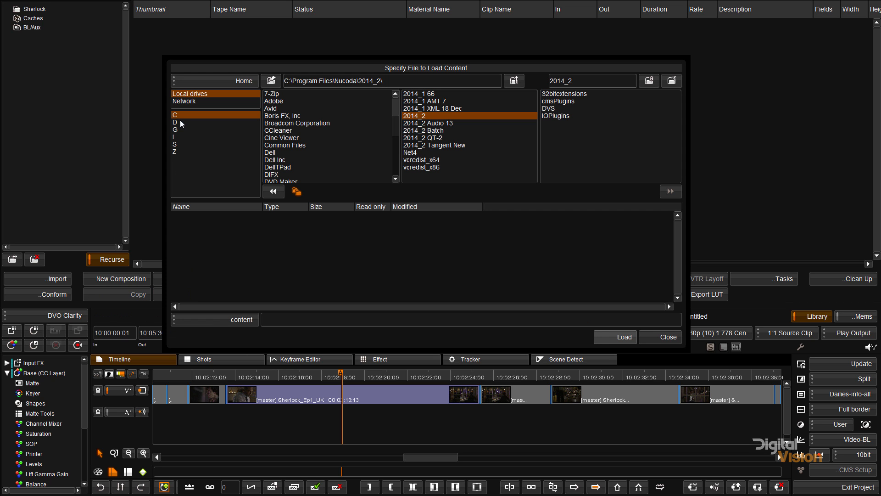
Load Patrick.content from the S drive into the Sherlock library.
click(176, 144)
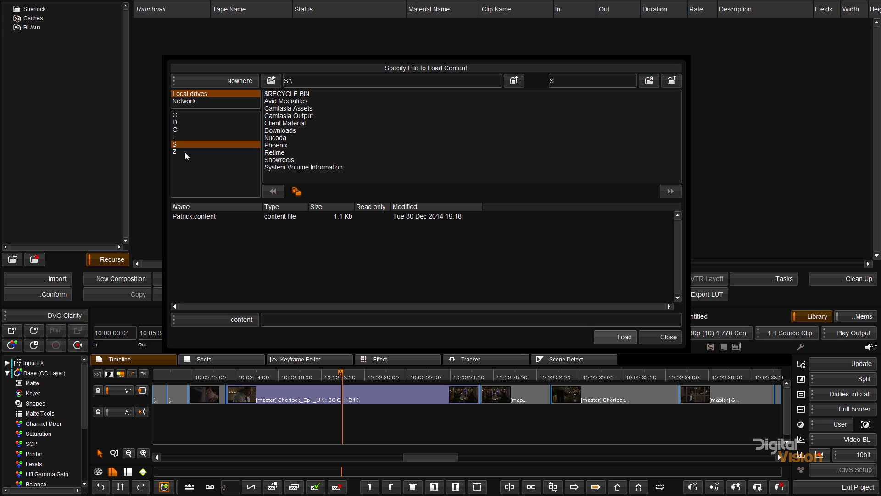
click(195, 215)
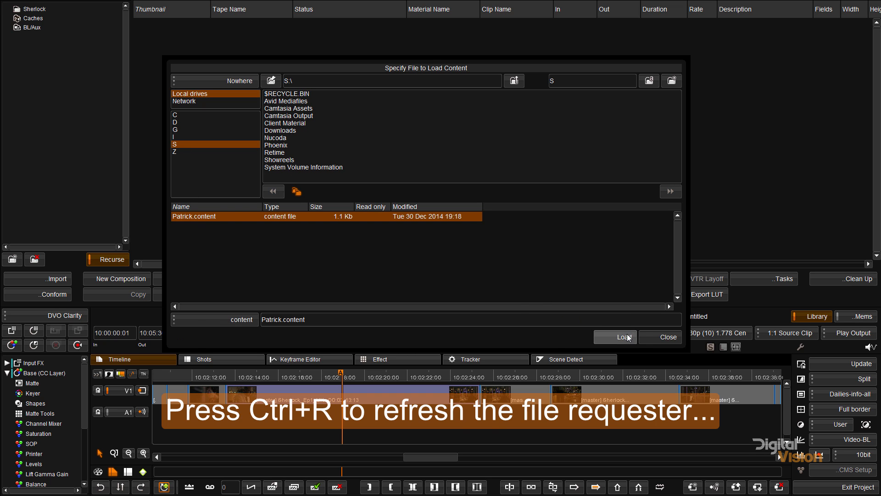
click(621, 337)
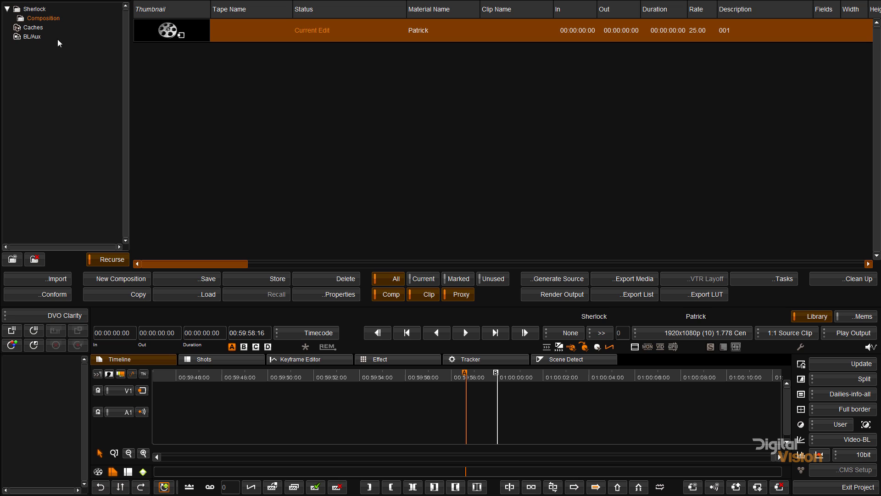
List the whole Sherlock project: Untitled, Patrick and the Sherlock_Ep1_UK master clip.
click(41, 18)
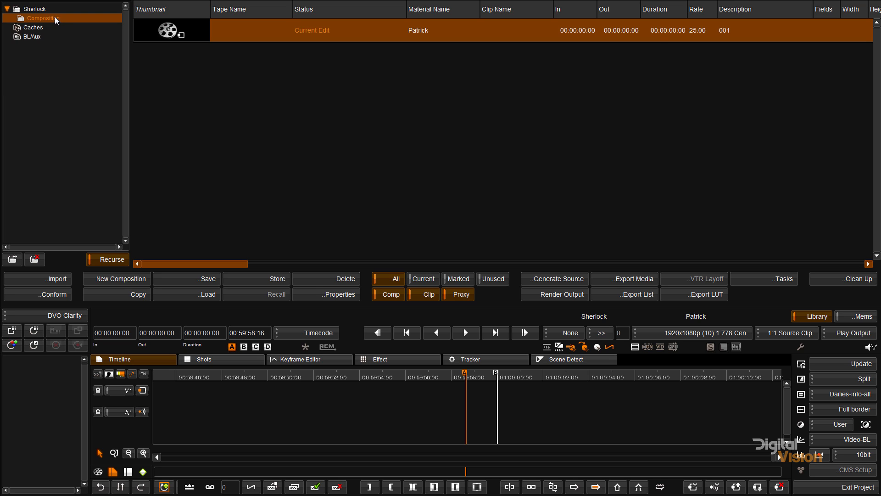
click(33, 10)
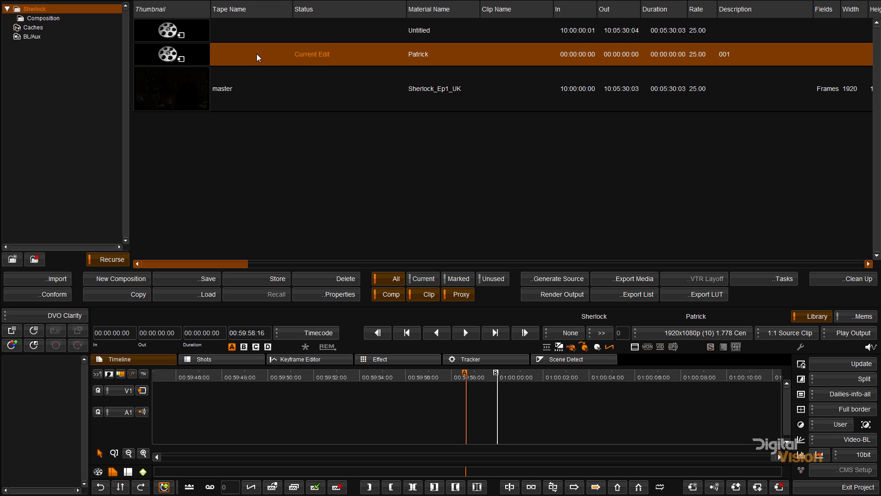
mouse_move(422, 44)
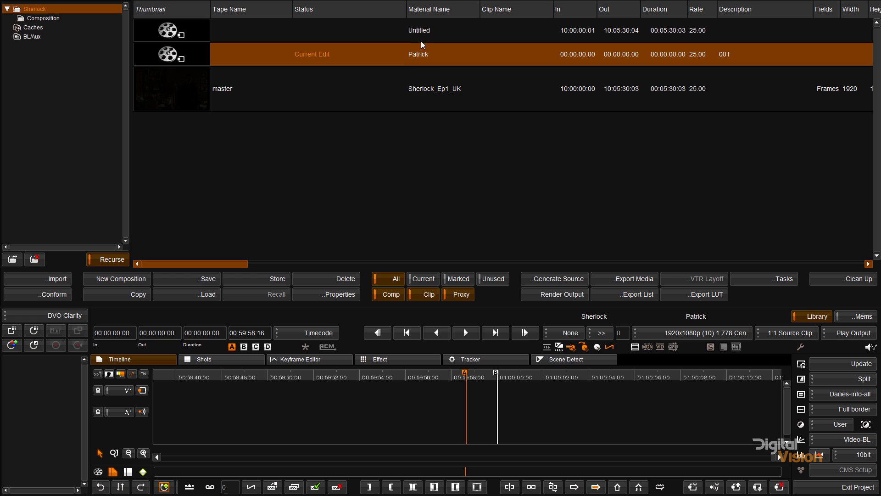
mouse_move(430, 53)
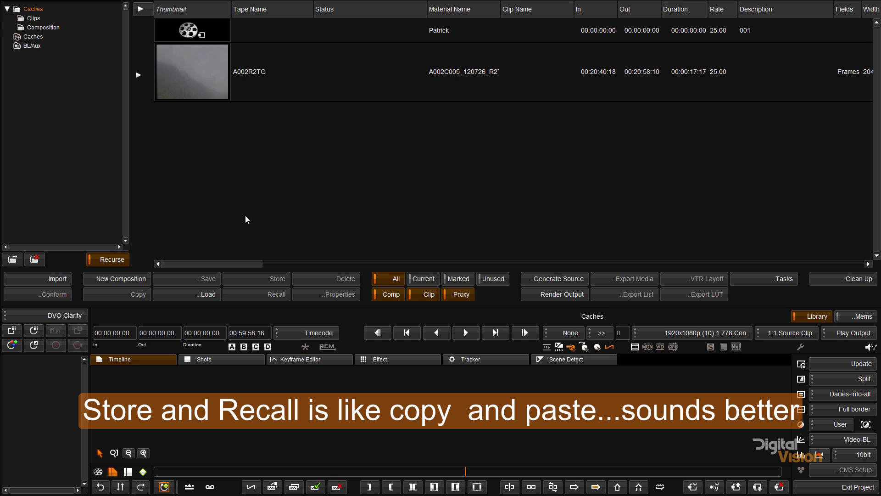
mouse_move(198, 40)
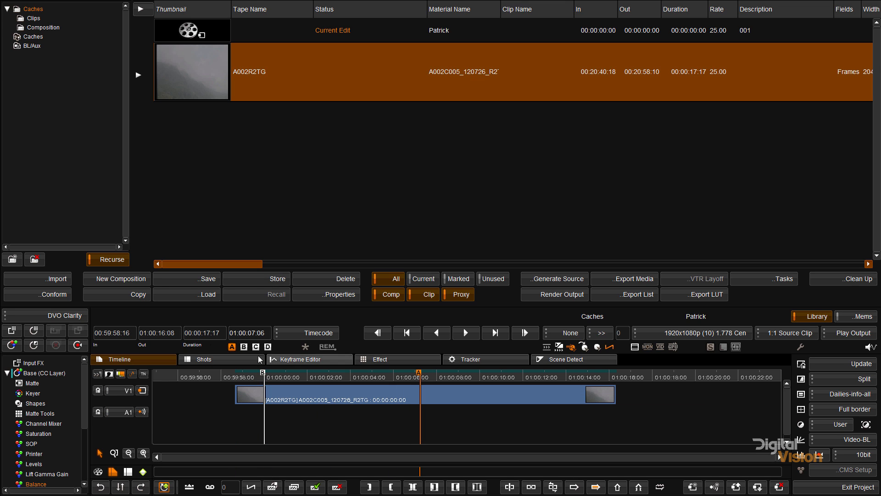
mouse_move(253, 285)
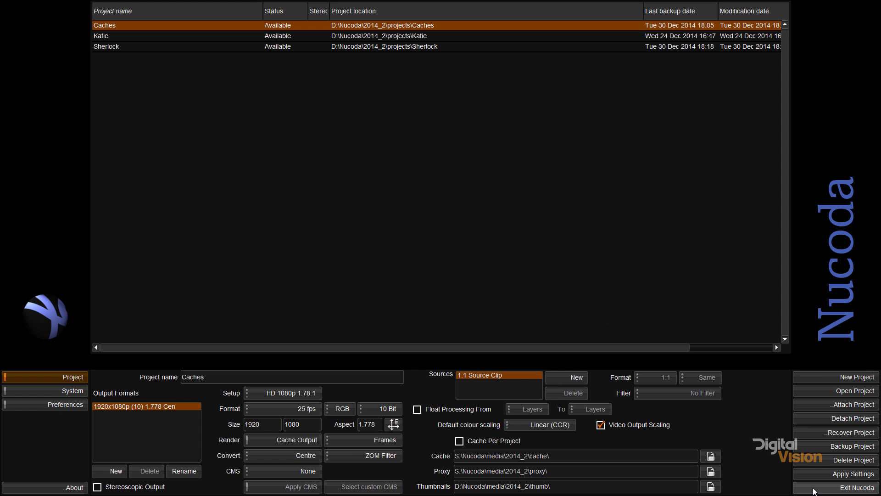
Create and open the Caches 2 project and list its library holding the A002R2TG clip.
click(207, 376)
text( 2)
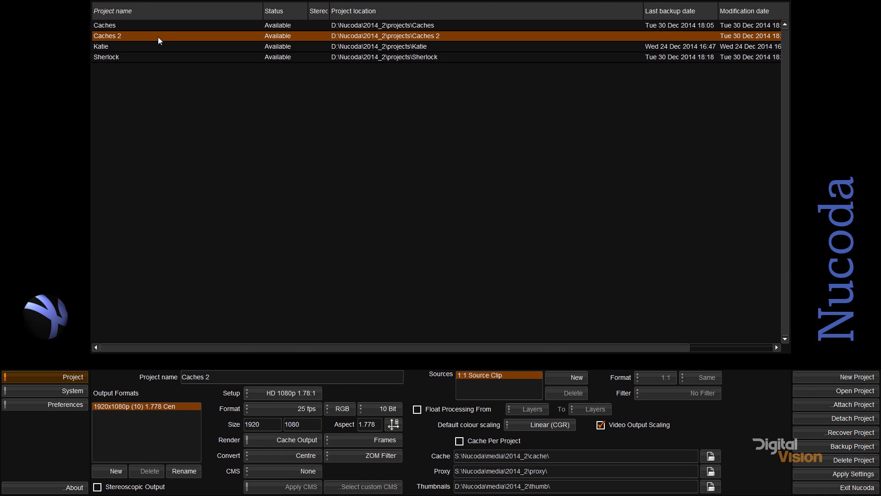
double_click(114, 35)
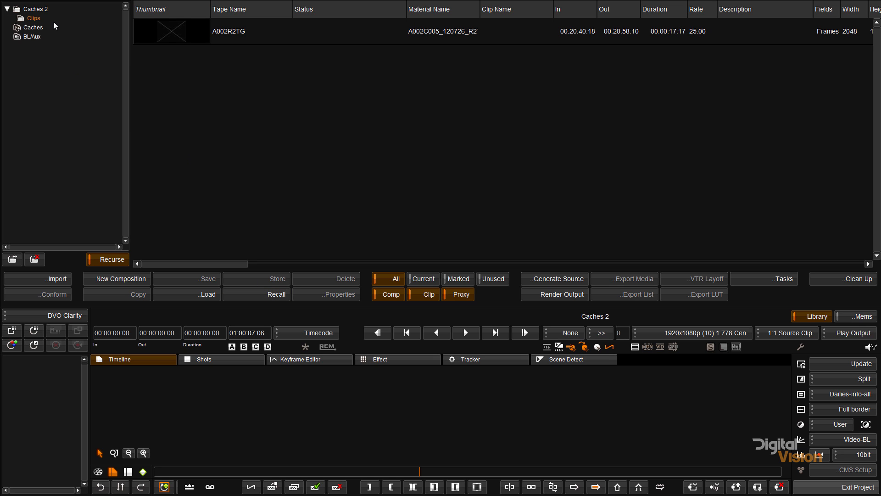
click(32, 9)
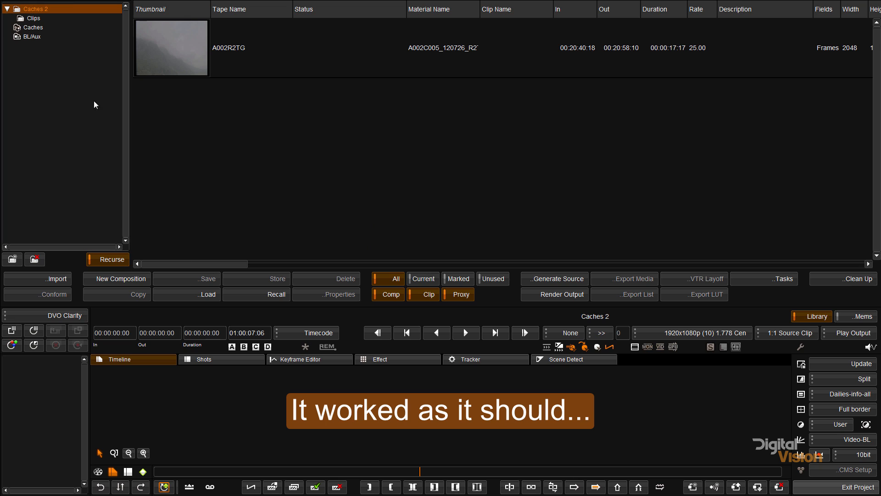
click(30, 17)
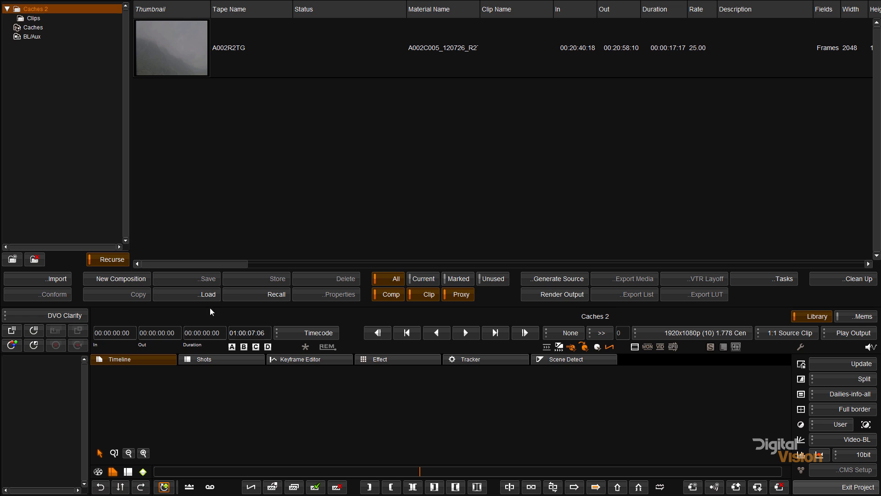
mouse_move(782, 386)
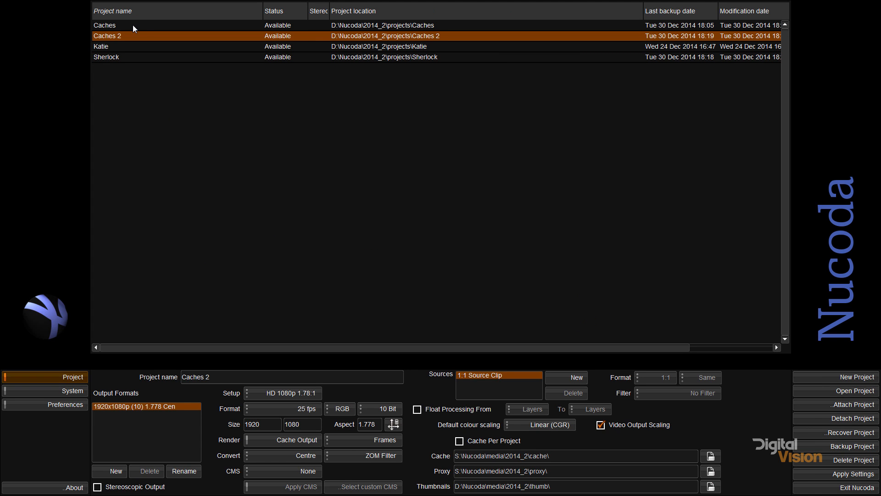
Open the original Caches project showing Patrick and the A002R2TG clip.
double_click(114, 25)
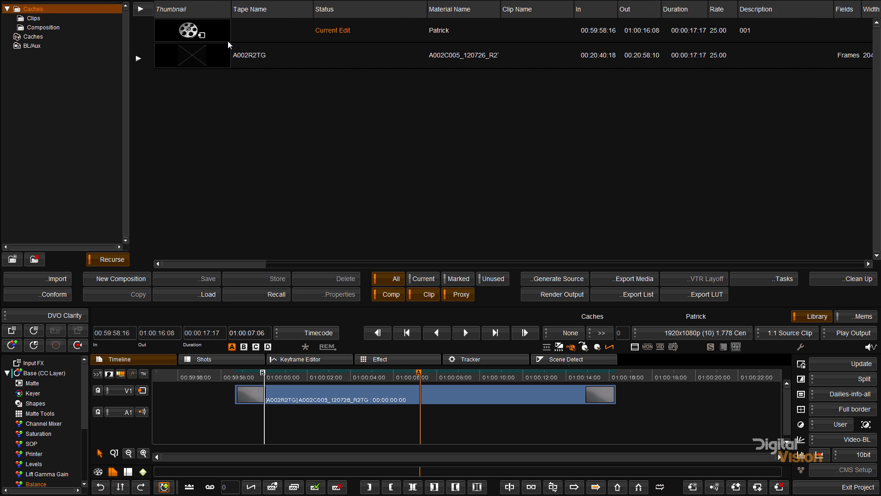
click(332, 31)
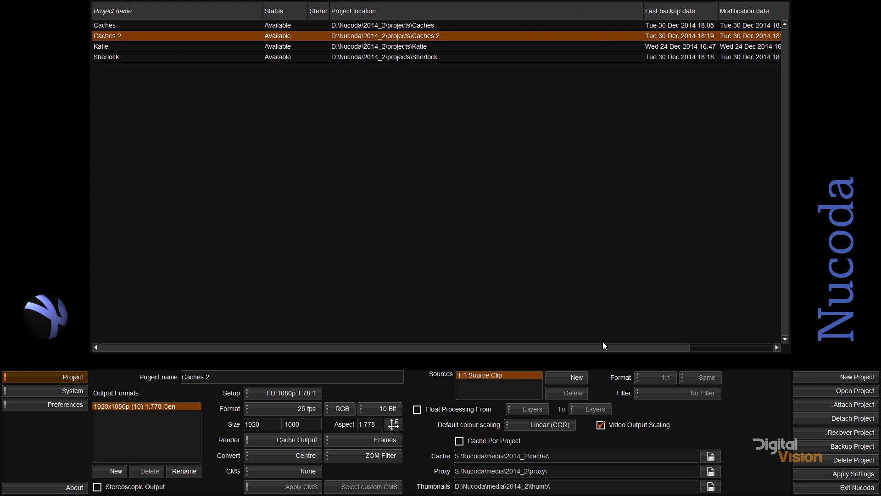
mouse_move(182, 83)
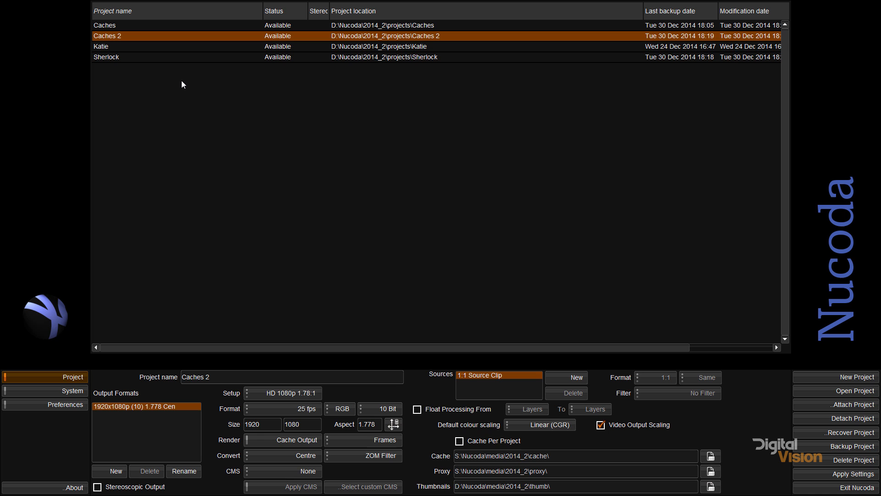
mouse_move(146, 37)
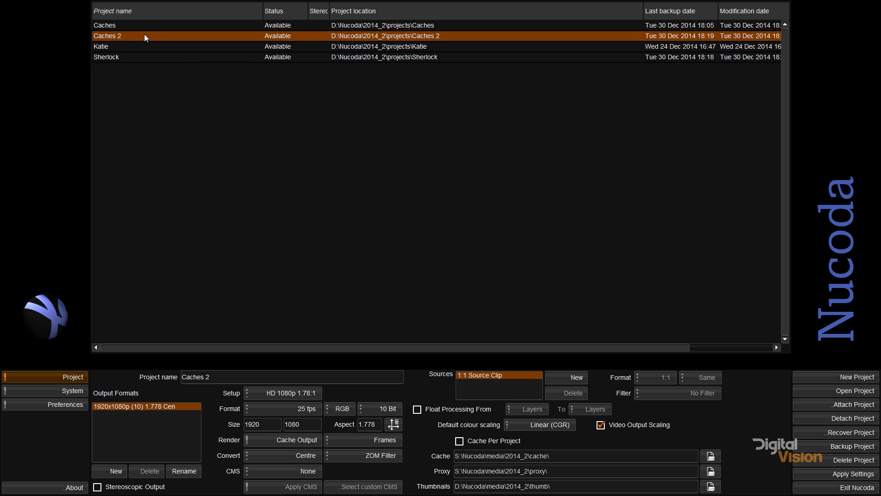
double_click(106, 36)
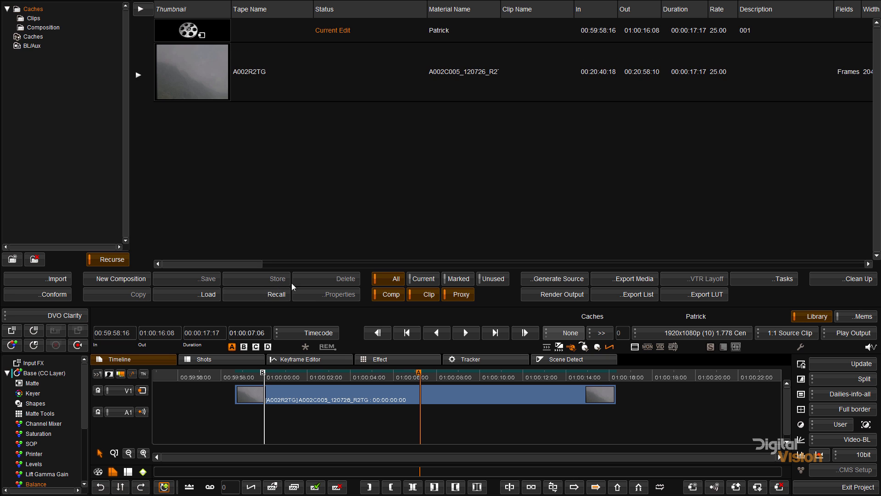
mouse_move(525, 307)
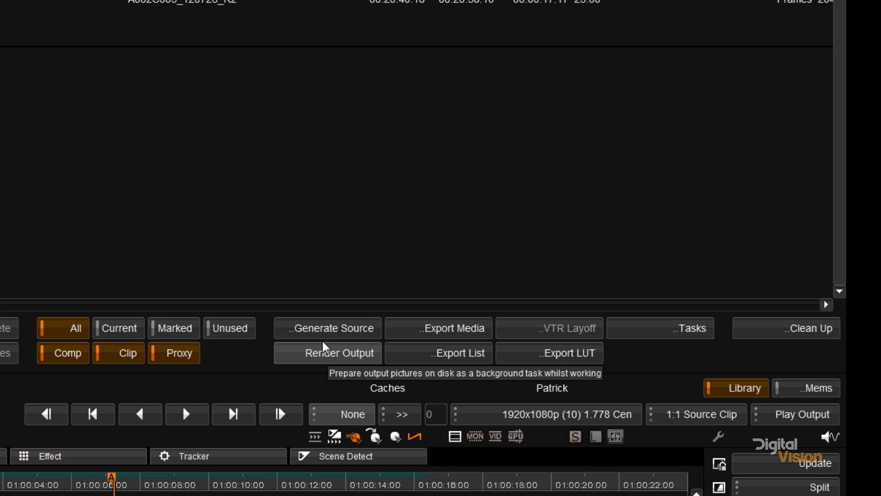
Check Generate Source, find an empty proxy source list, and dismiss it.
click(327, 328)
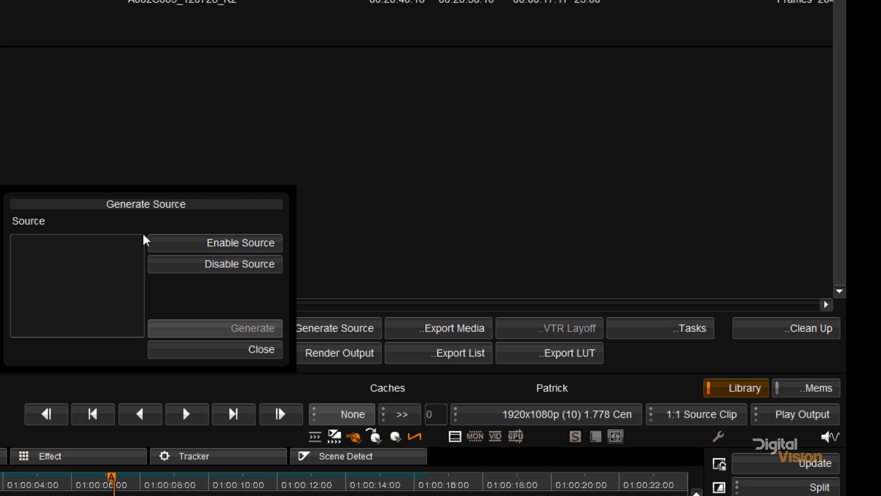
click(261, 348)
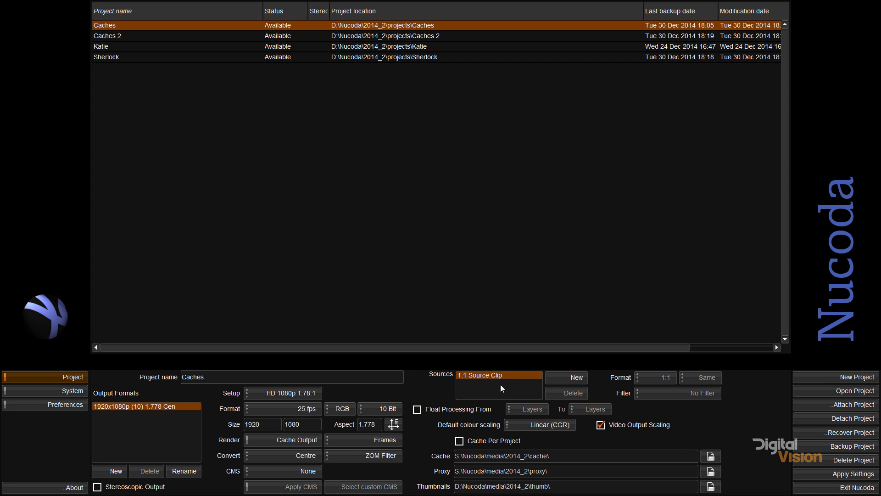
Create a new source at 8:1 reduction and 8 Bit depth, then apply the project settings.
click(566, 377)
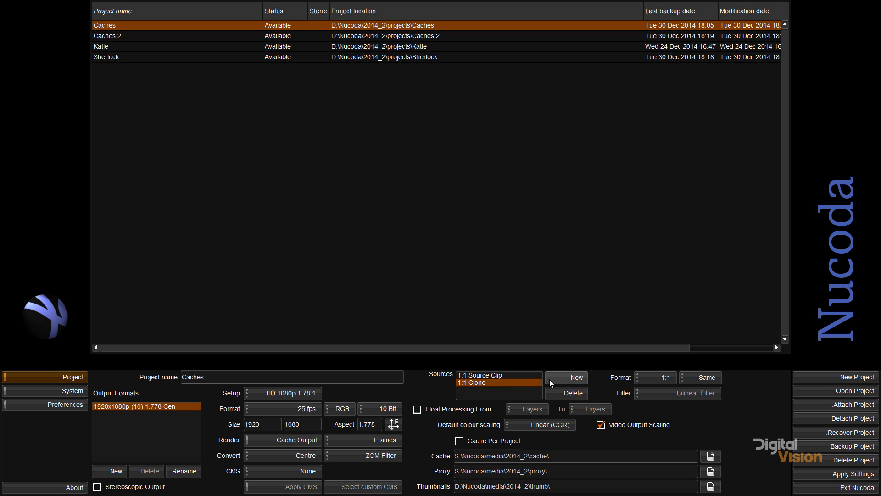
mouse_move(532, 386)
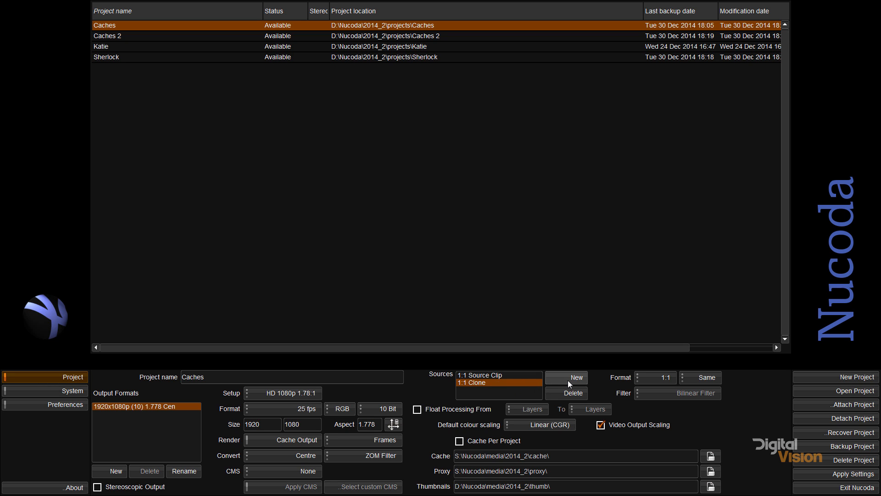
click(655, 378)
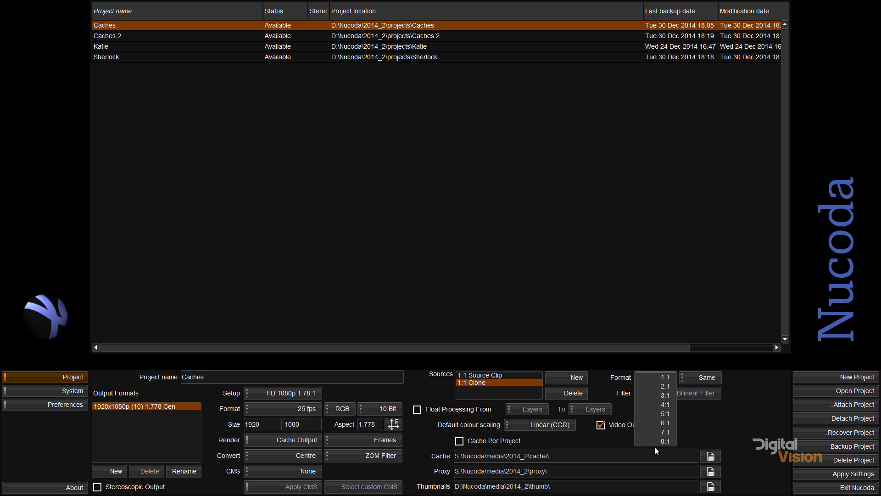
click(665, 440)
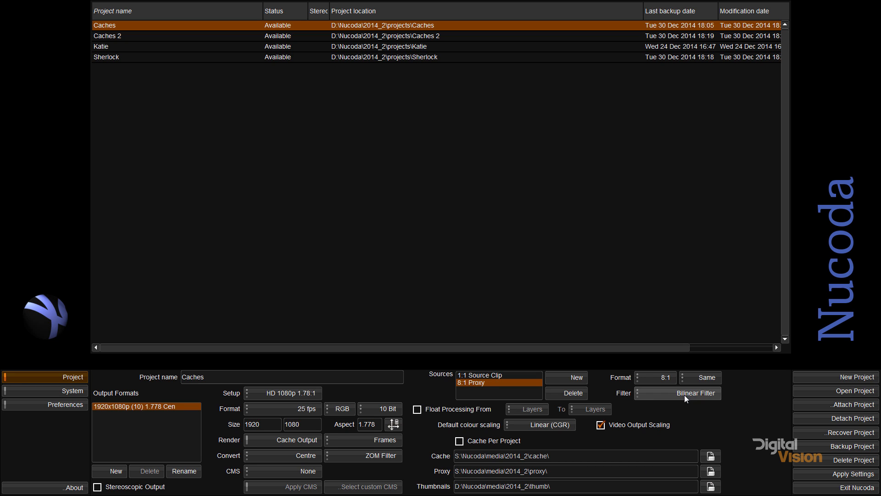
click(700, 376)
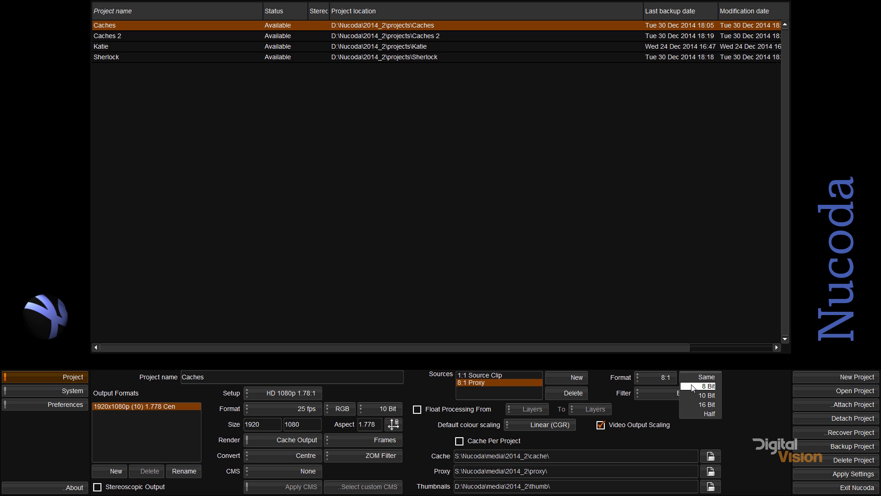
click(706, 385)
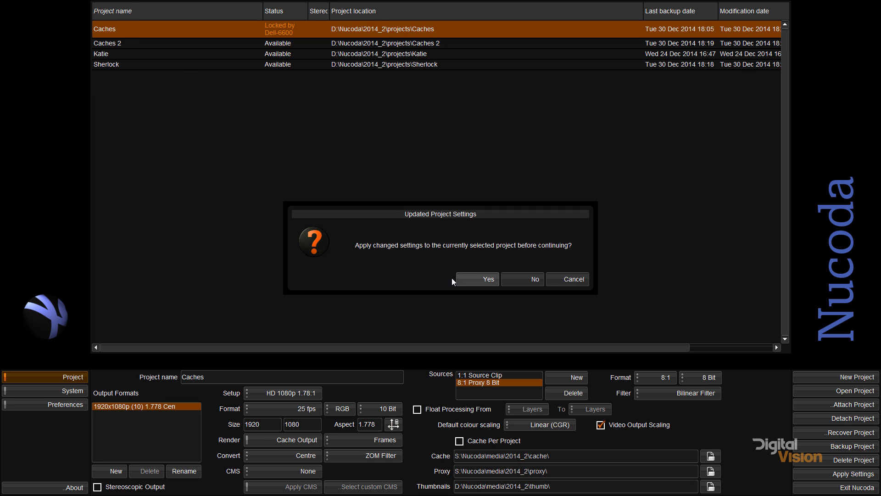
click(488, 279)
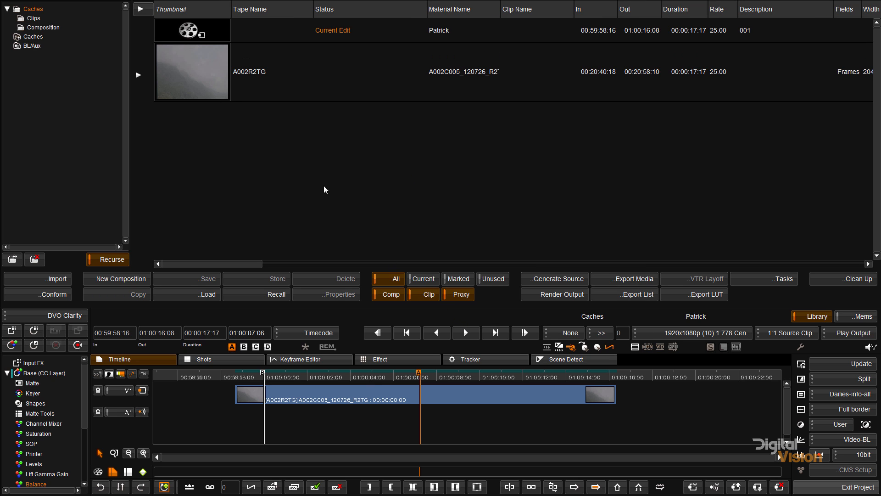
Choose the 8:1 Proxy 8 Bit source for playback and move the playhead near clip start.
click(786, 332)
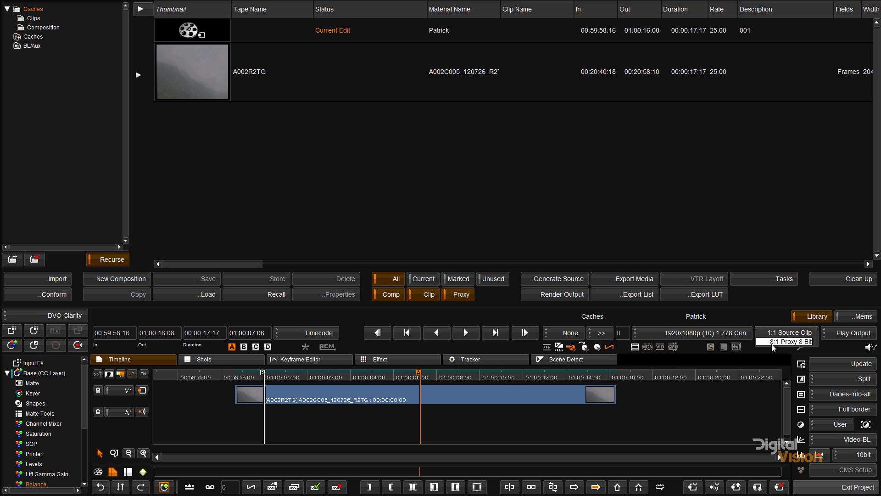
mouse_move(774, 343)
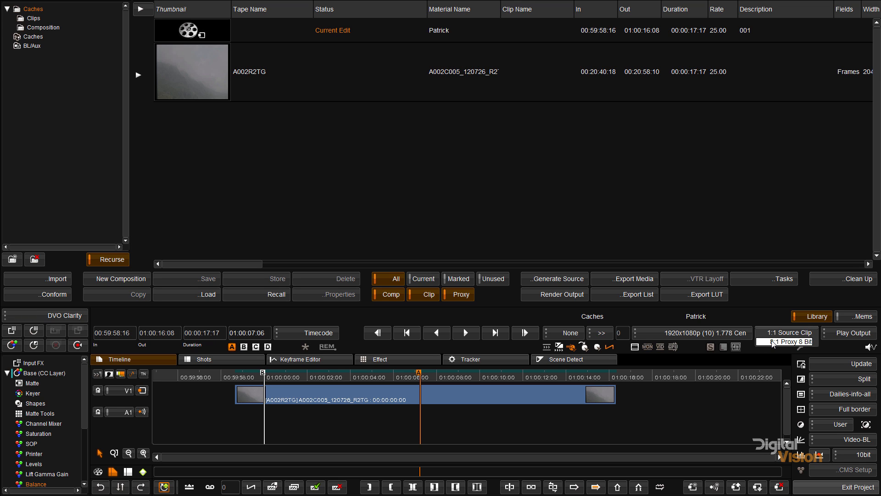
click(785, 341)
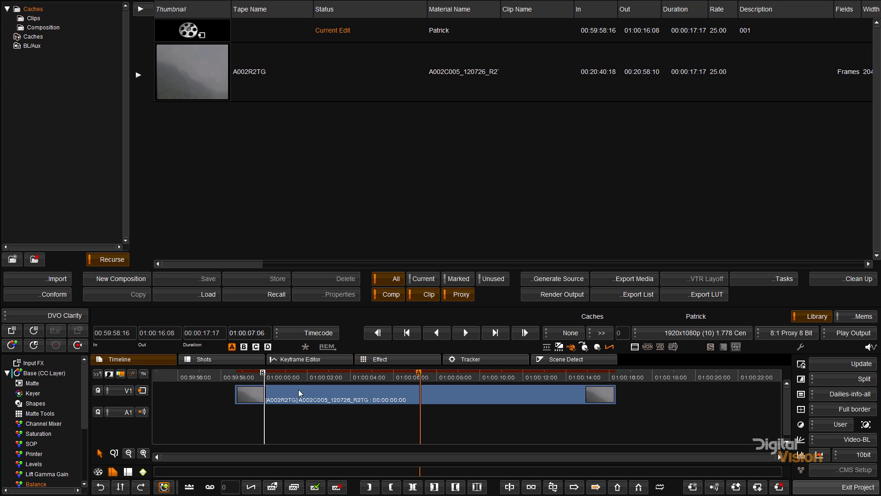
click(345, 376)
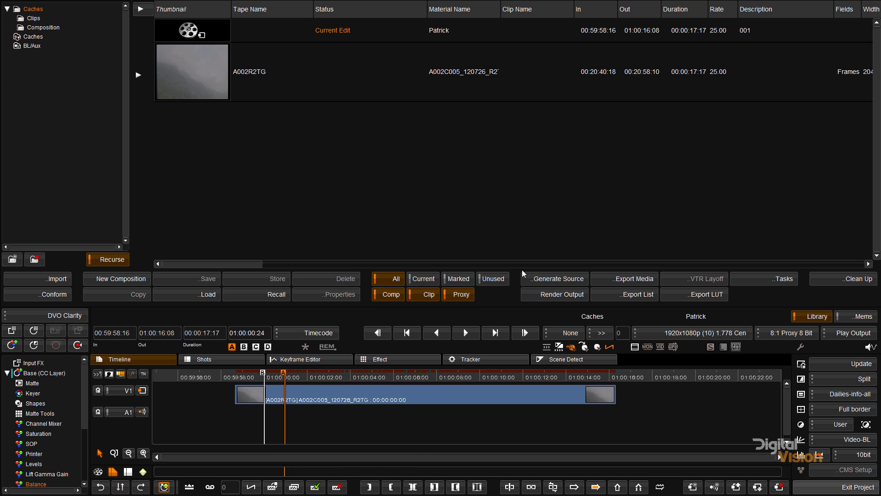
Enable the 8:1 Proxy 8 Bit source in Generate Source and close the window.
click(555, 279)
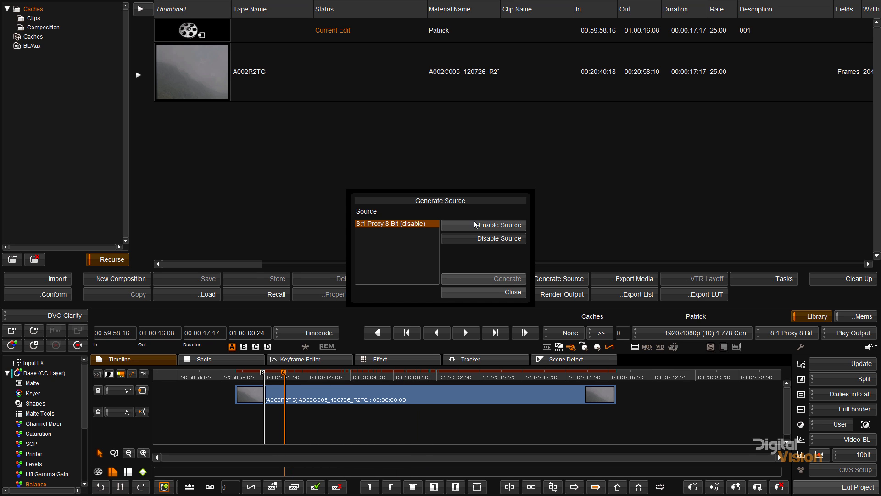
click(496, 225)
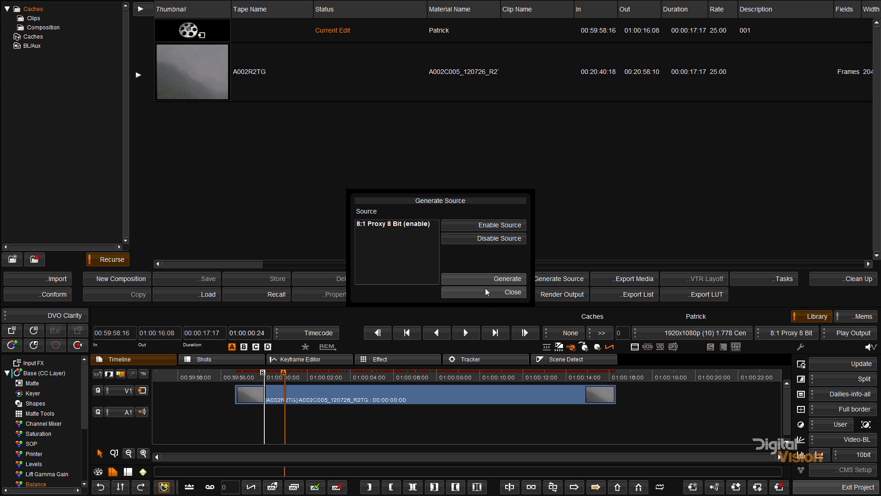
click(485, 279)
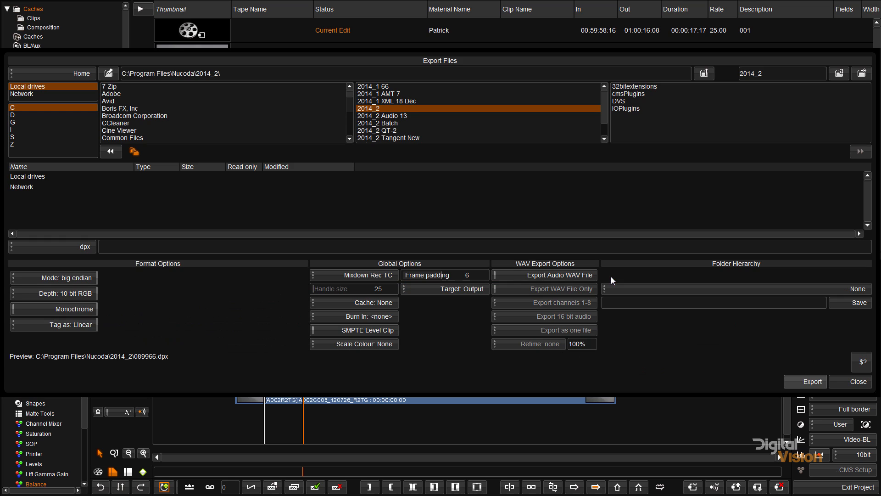
mouse_move(470, 67)
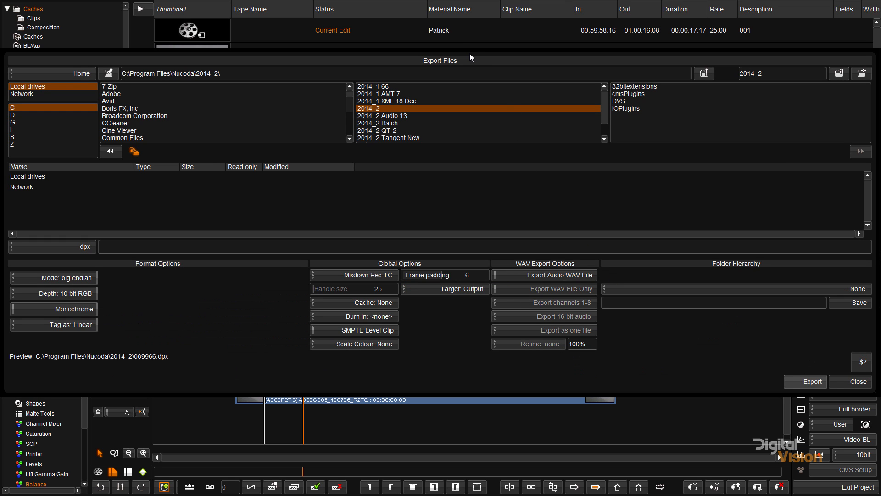
click(51, 246)
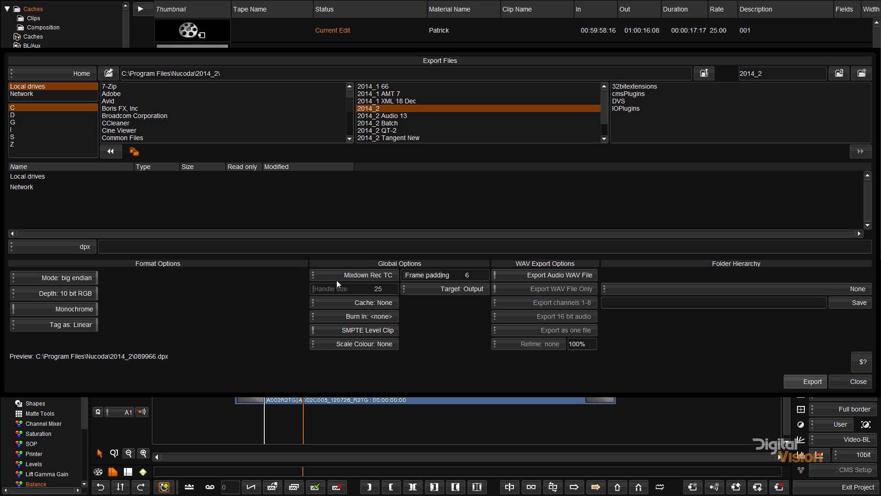
click(353, 276)
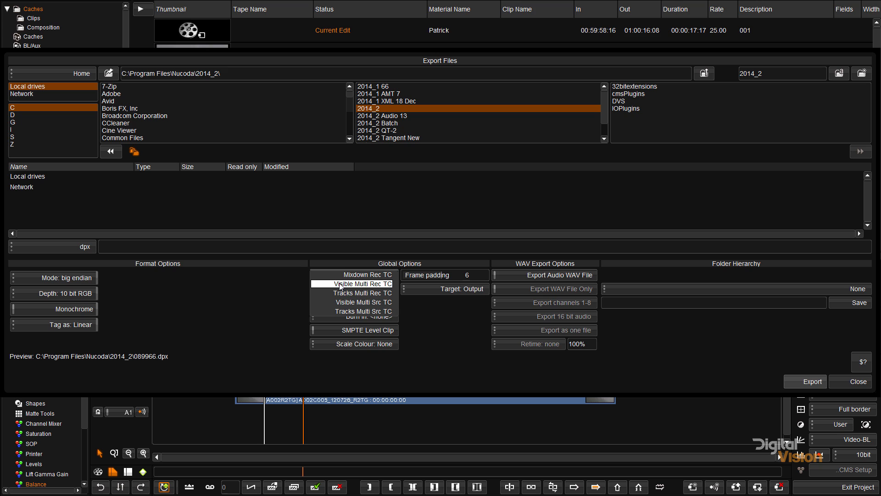
mouse_move(338, 287)
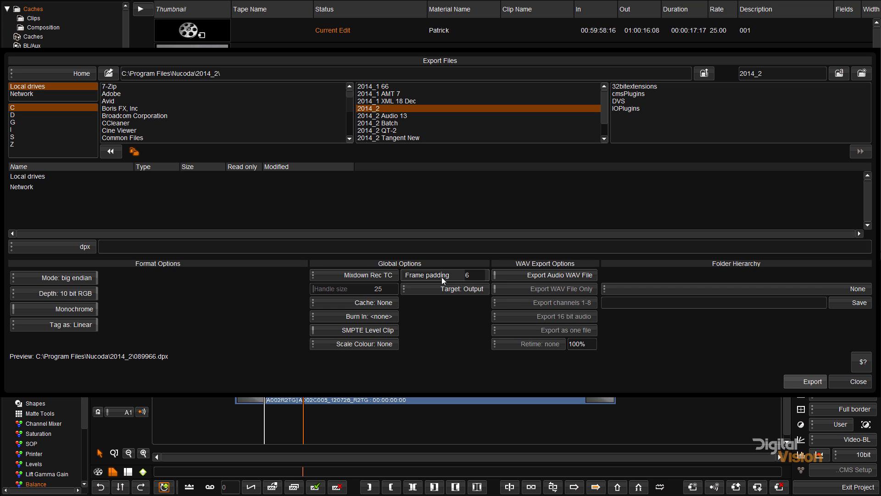
mouse_move(542, 288)
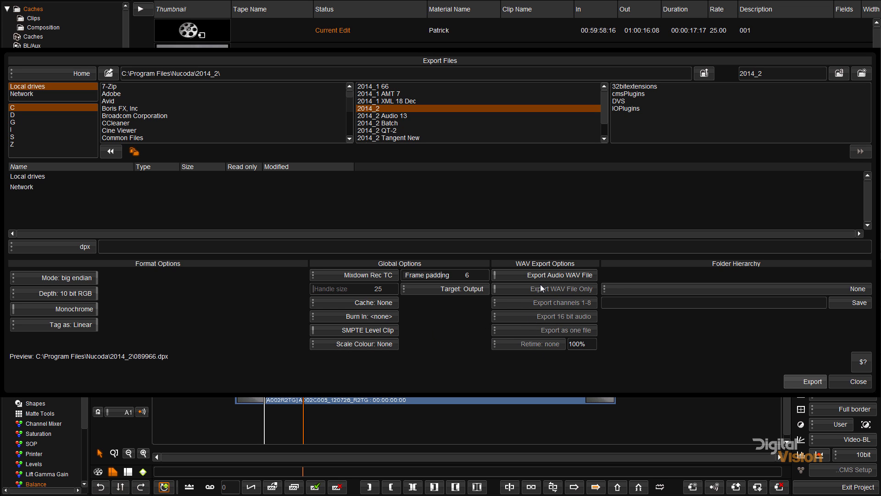
mouse_move(856, 389)
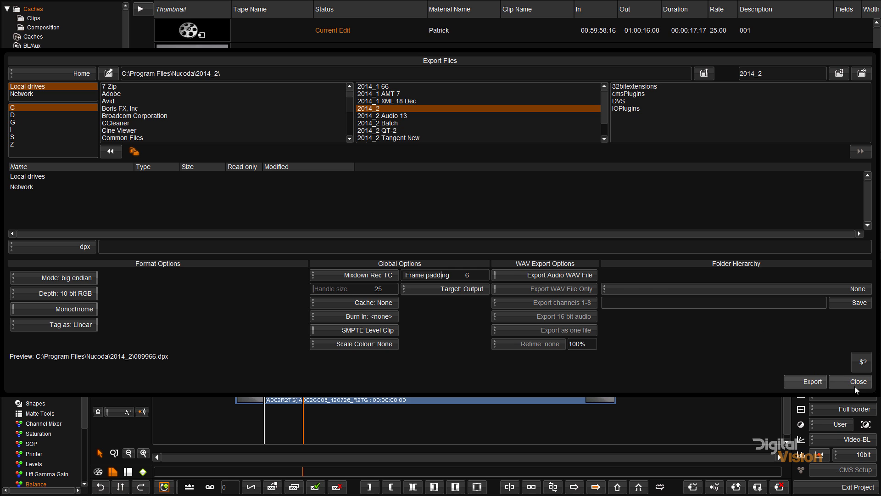
click(858, 381)
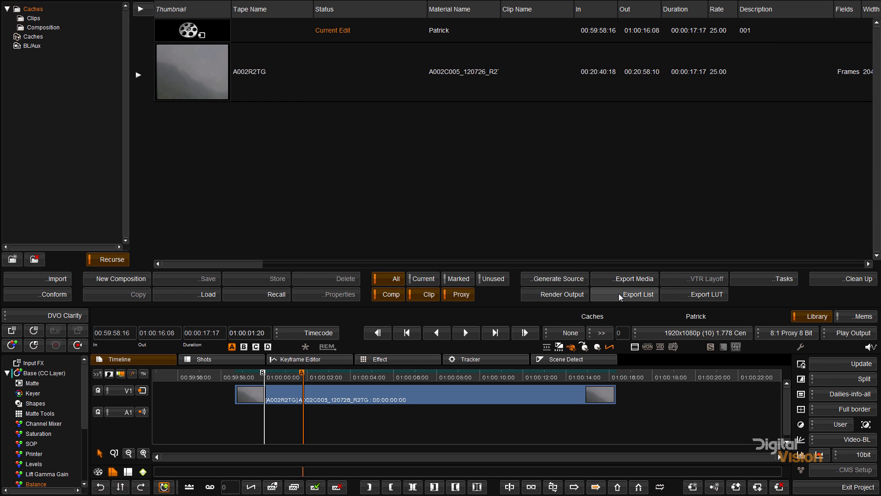
mouse_move(621, 296)
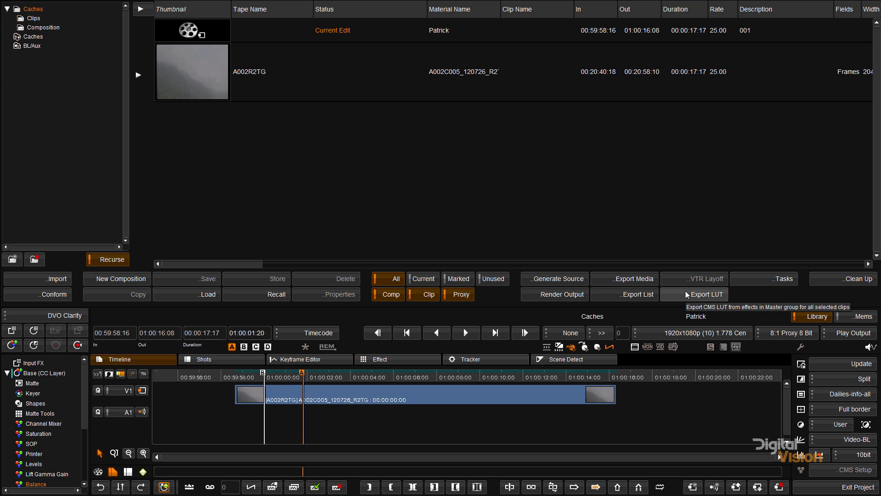
mouse_move(727, 277)
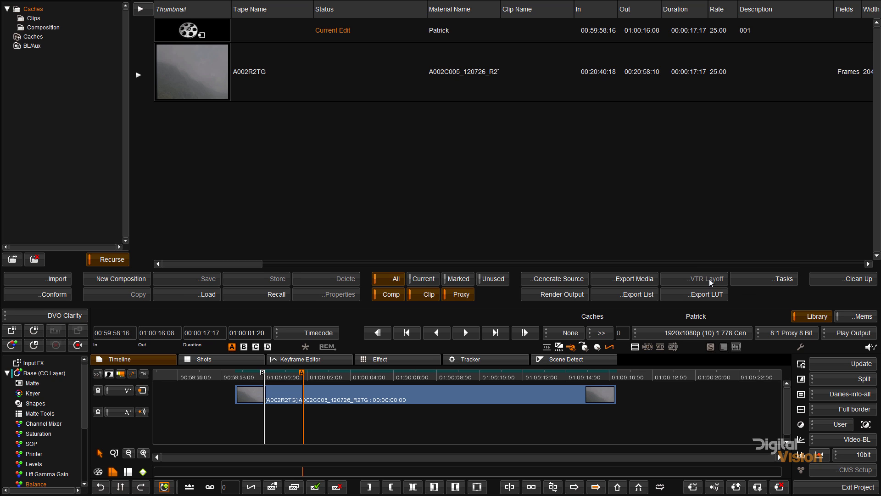
mouse_move(687, 285)
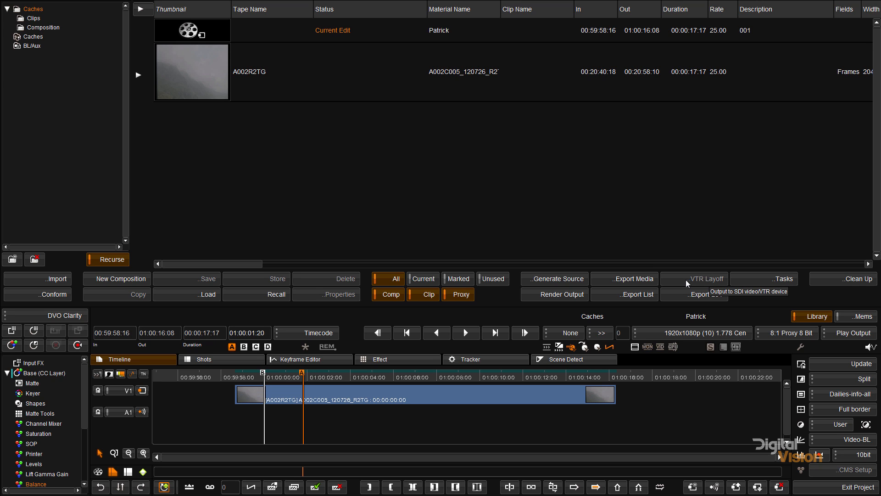
click(778, 279)
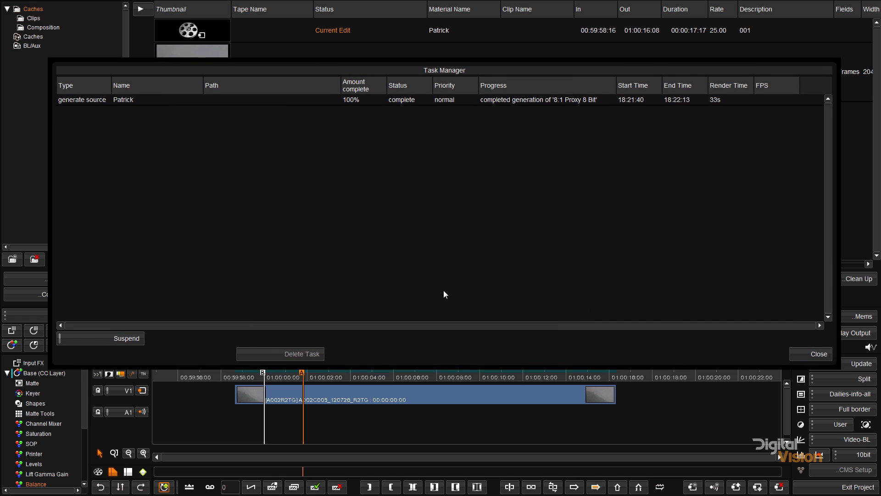
click(811, 355)
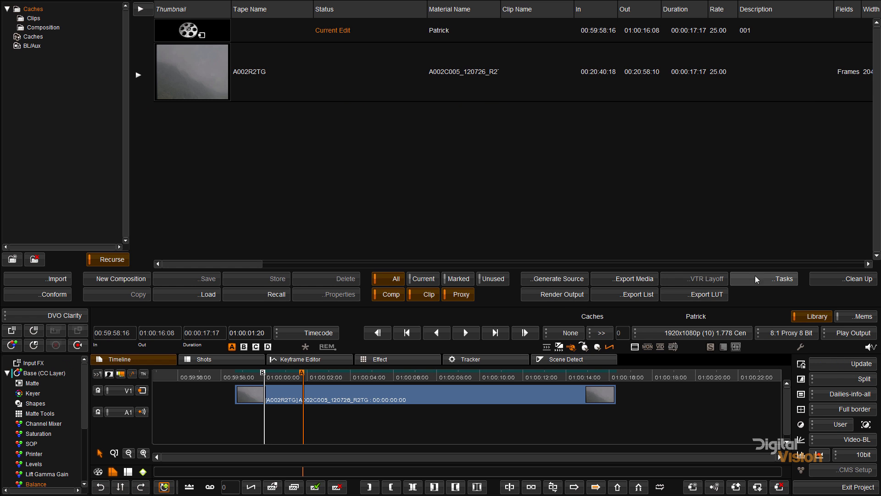
click(783, 279)
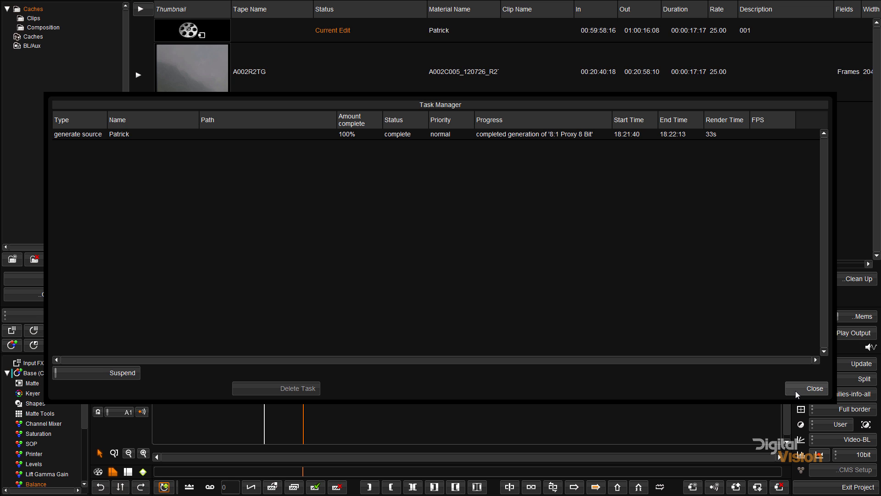
click(813, 388)
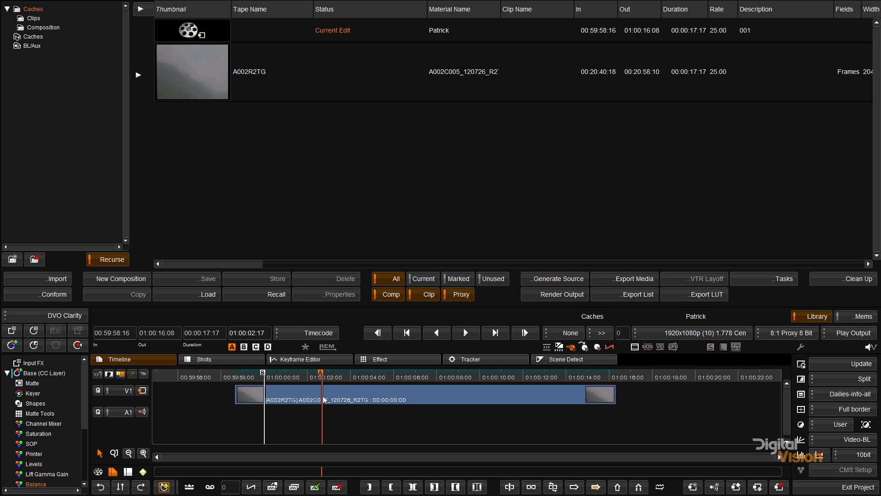
mouse_move(846, 283)
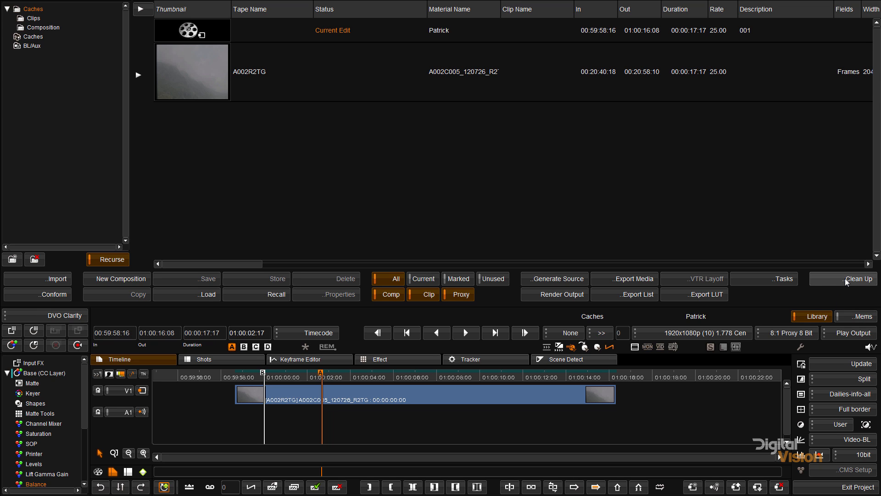
Browse the Clean Up scope options and set the scope to All in marked region.
click(859, 279)
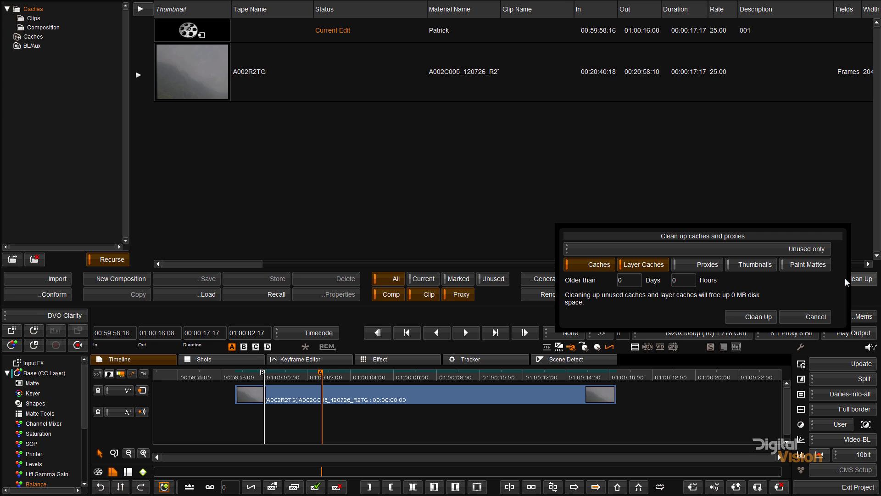
click(694, 249)
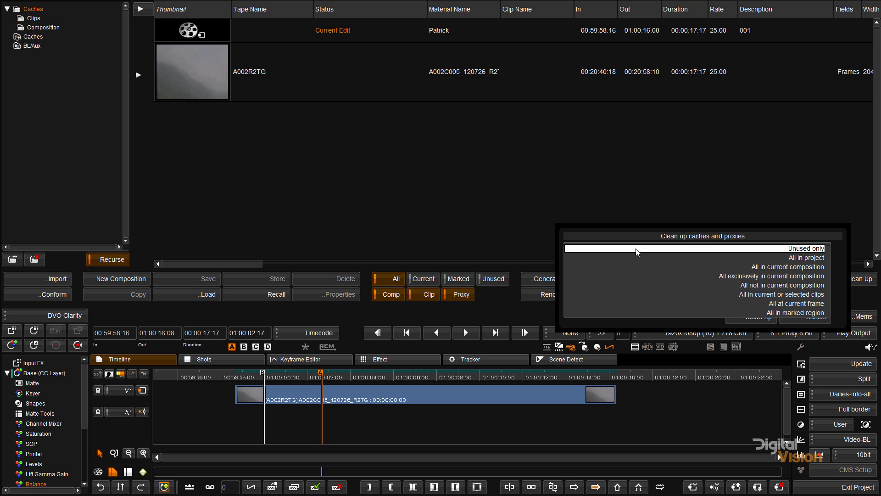
mouse_move(635, 266)
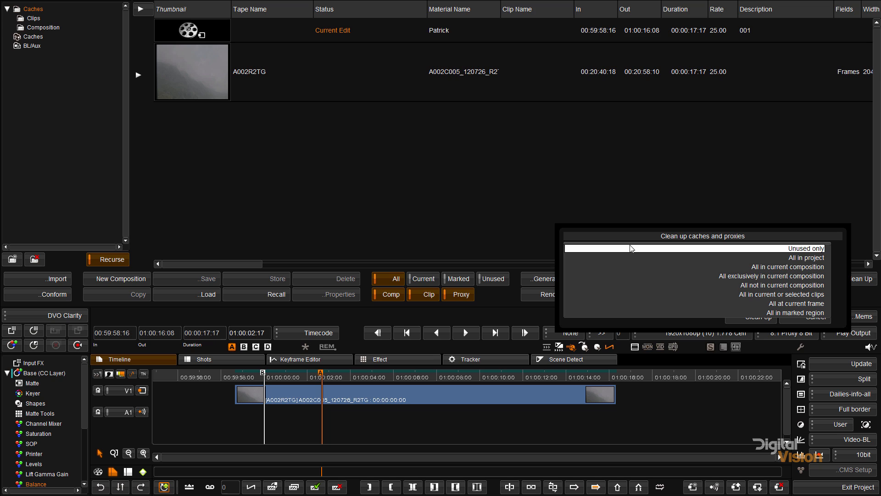
mouse_move(633, 251)
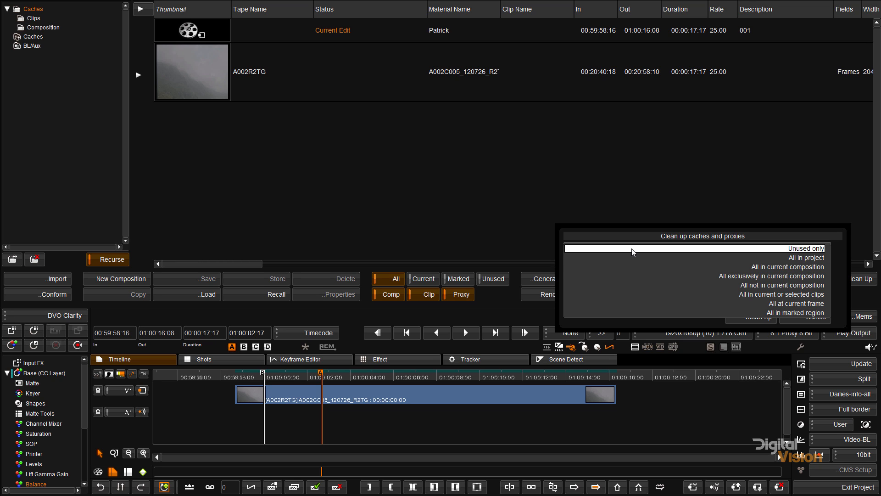
mouse_move(633, 272)
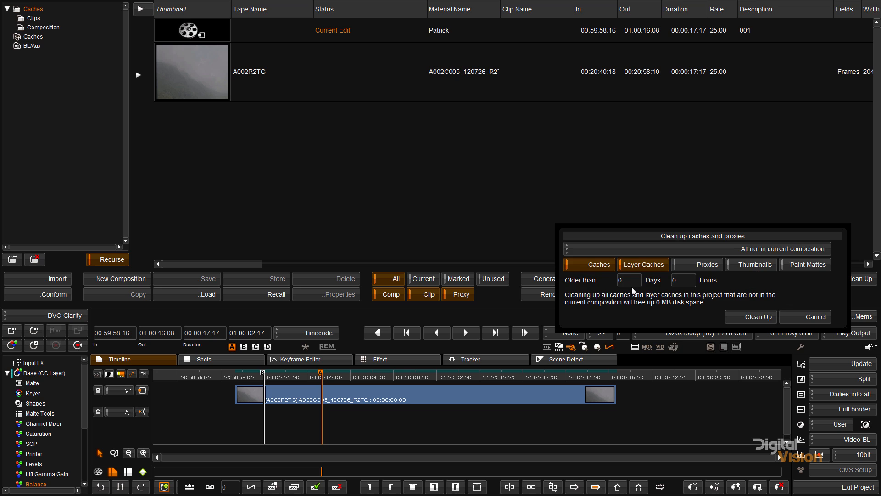
click(782, 249)
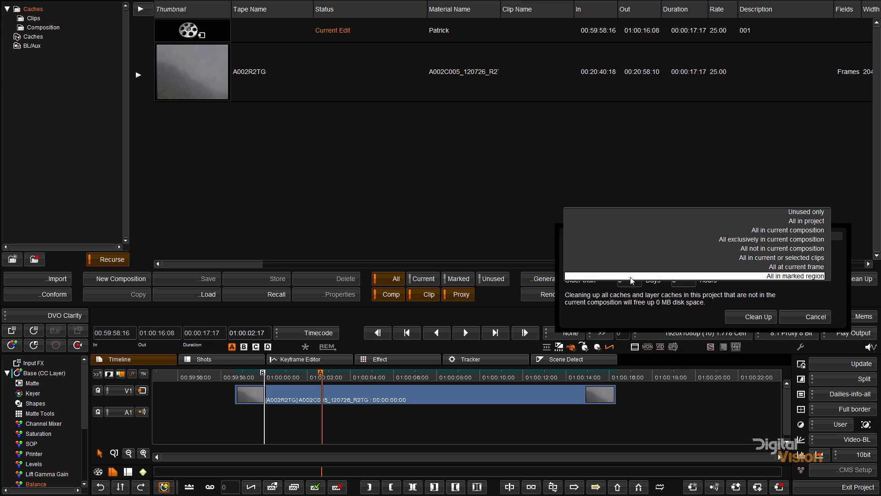
click(816, 317)
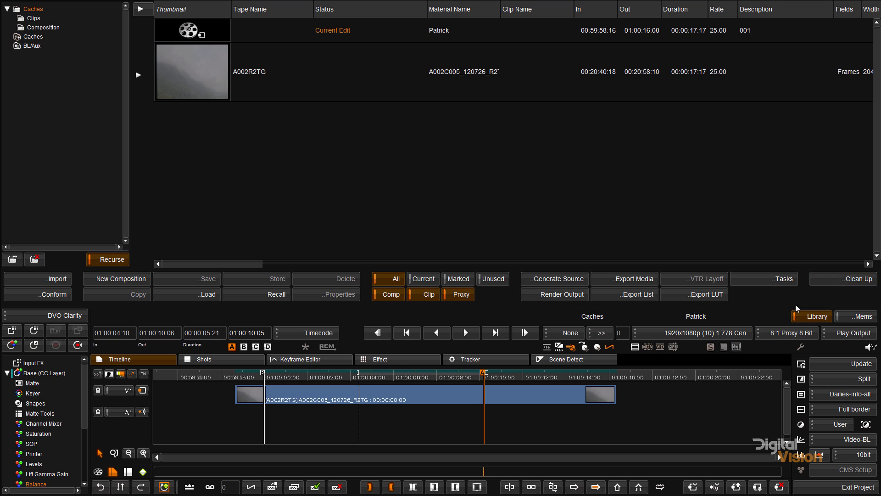
Run Clean Up on the marked region with Paint Mattes included.
click(849, 279)
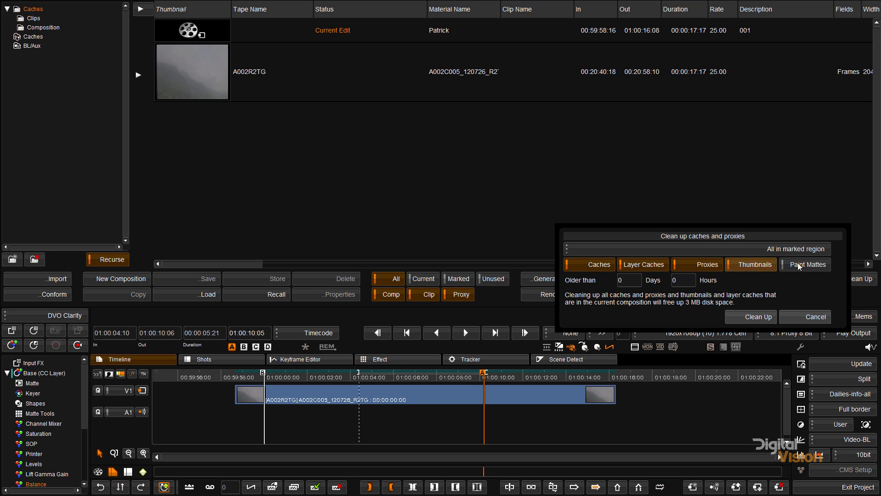
click(807, 264)
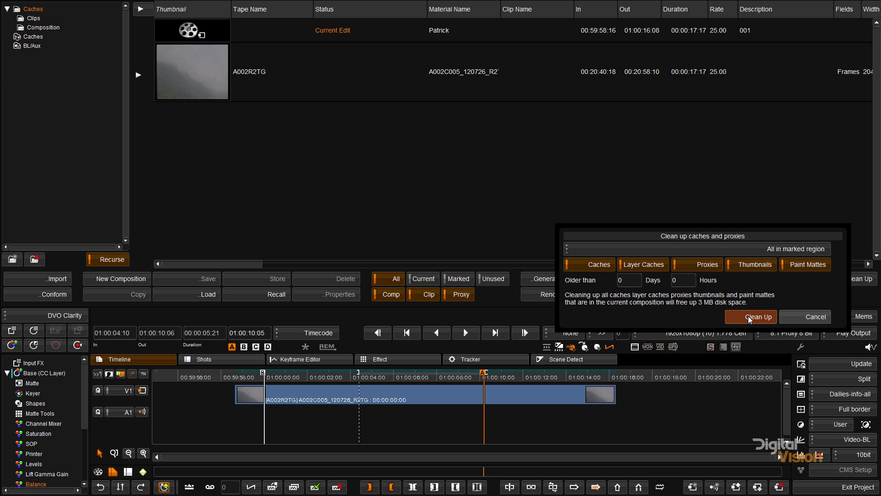
click(758, 317)
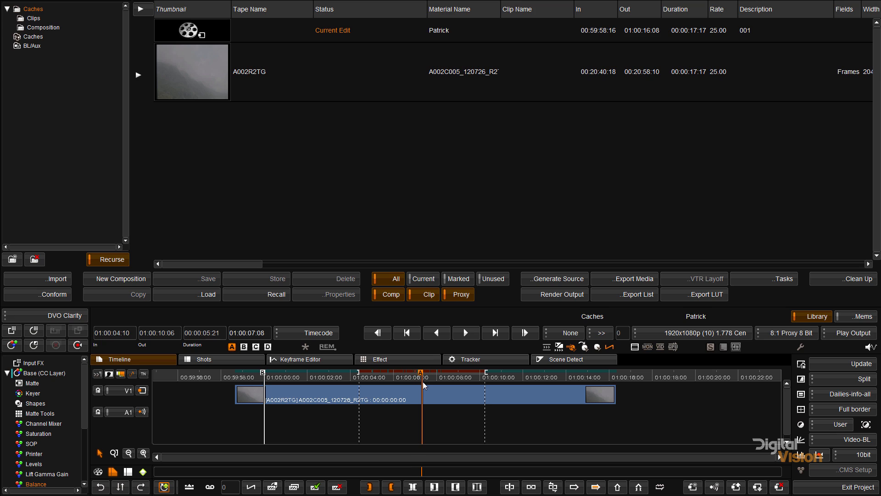
mouse_move(496, 160)
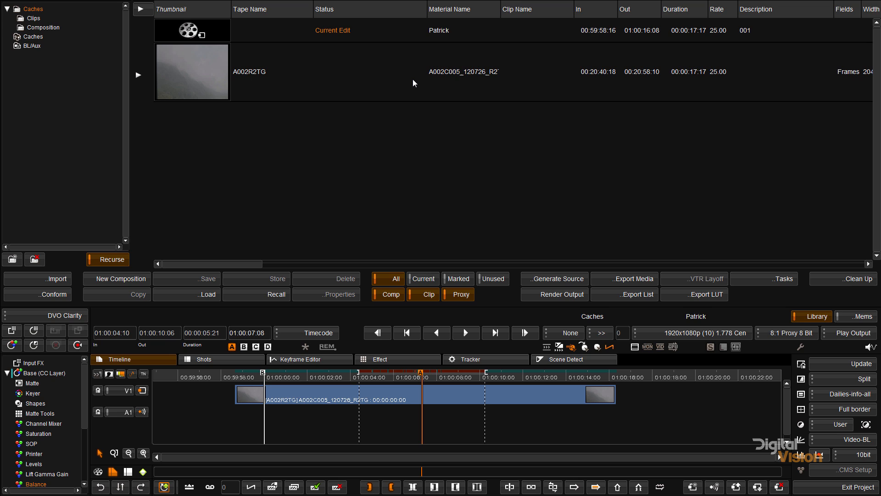
mouse_move(24, 106)
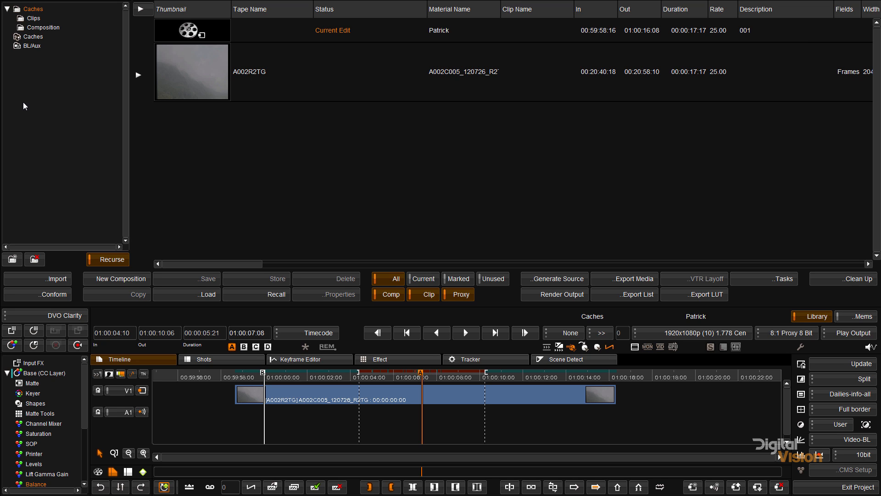